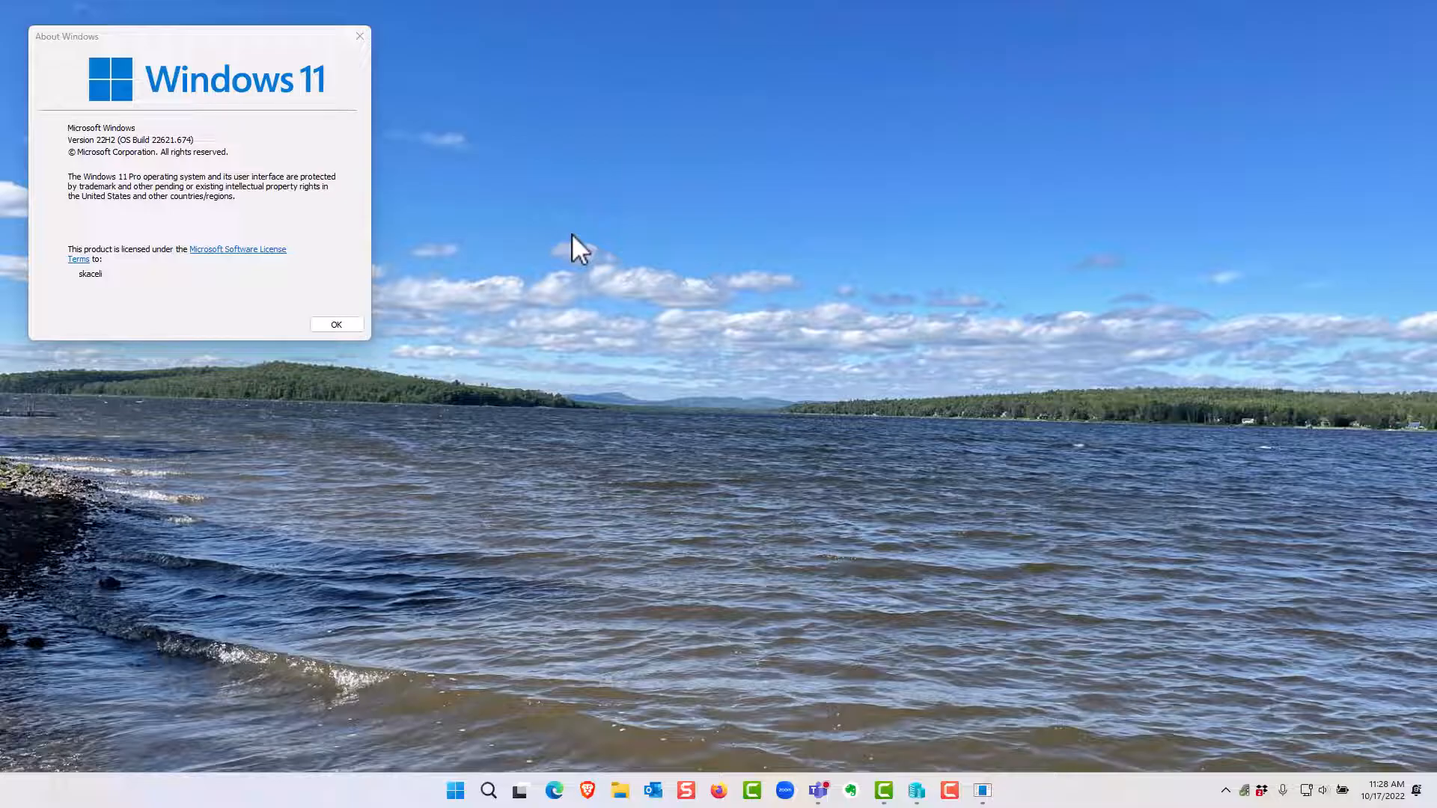
{"action": "mouse_move", "coordinate": [39, 278]}
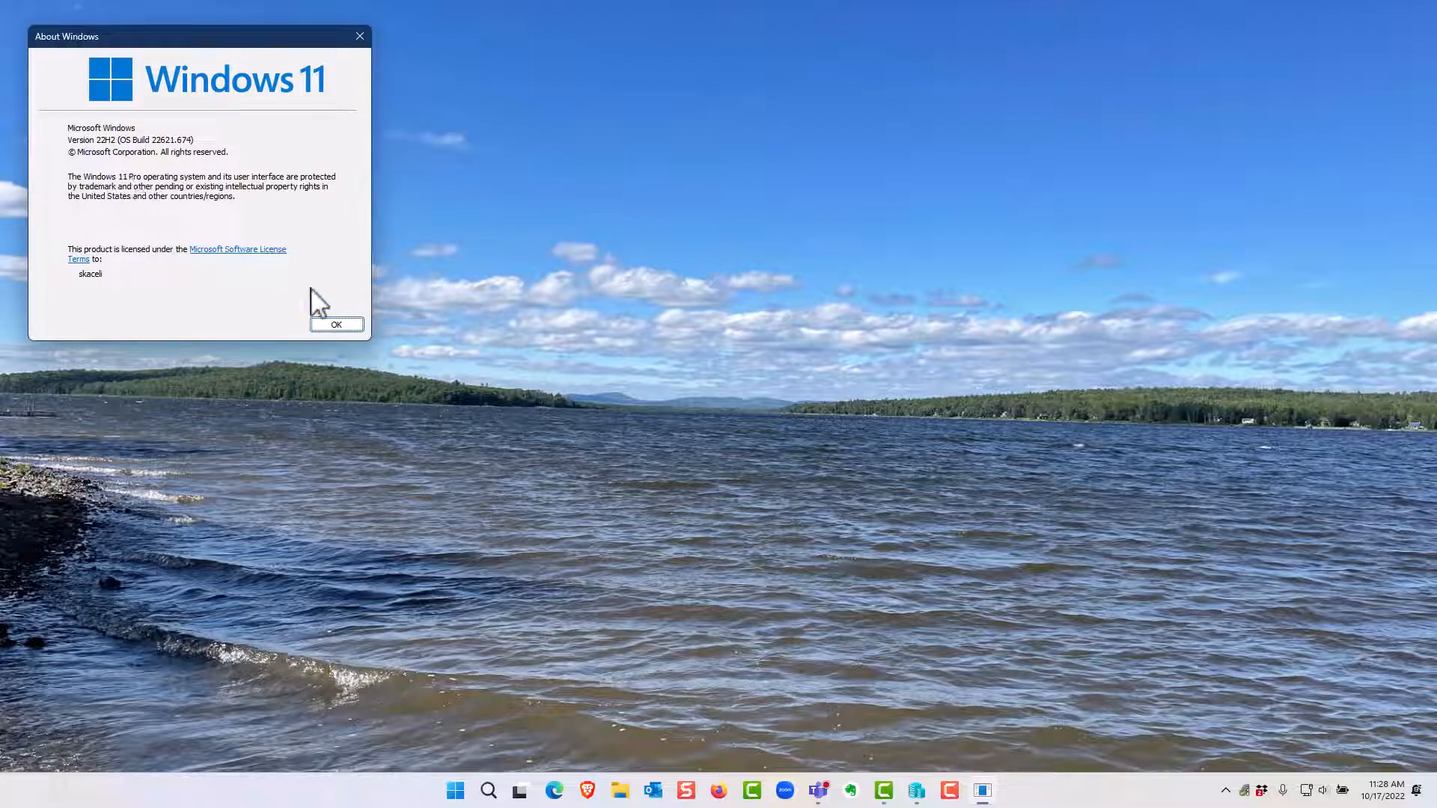
- Dismiss the About Windows dialog showing version 22H2 build 22621.674
{"action": "left_click", "coordinate": [337, 325]}
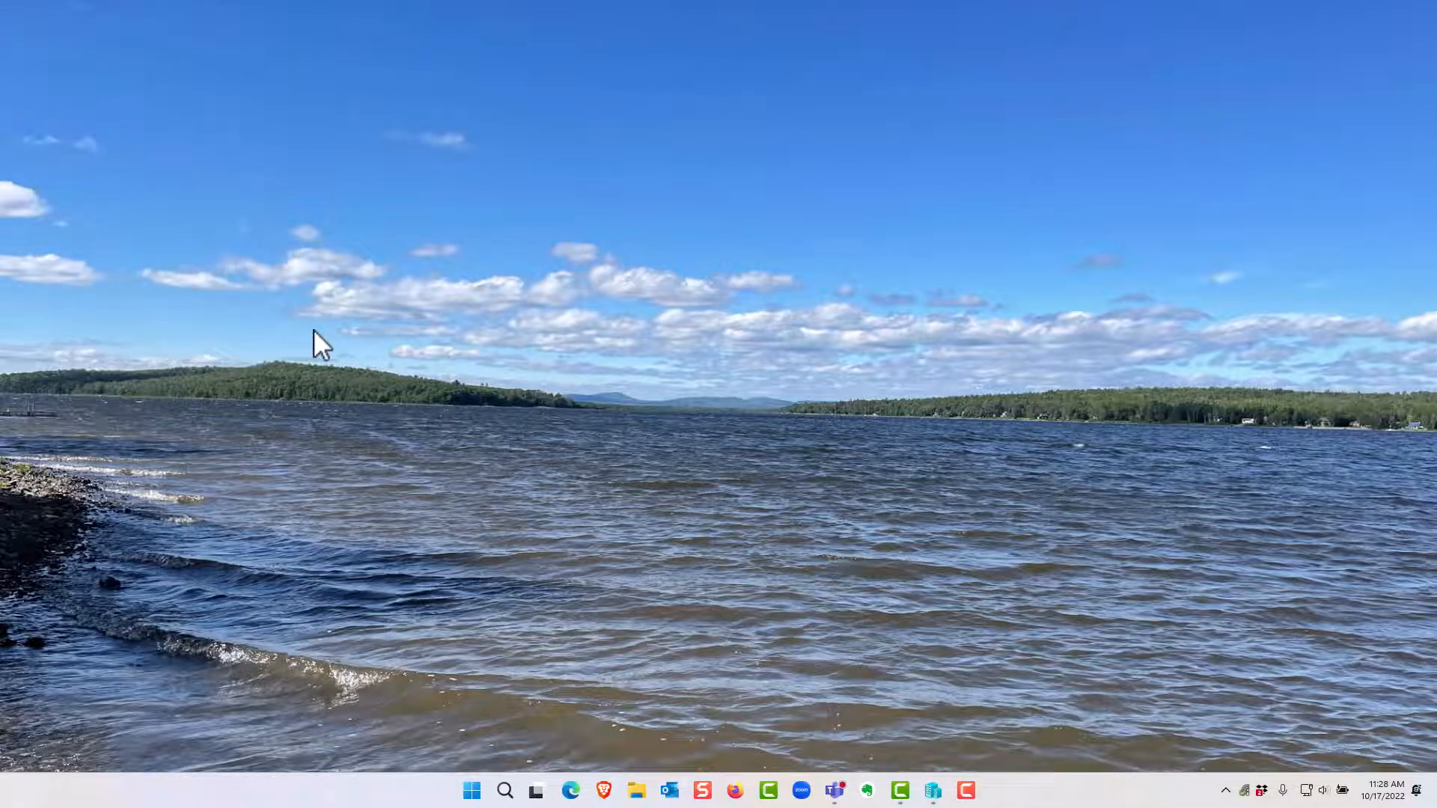
{"action": "mouse_move", "coordinate": [565, 716]}
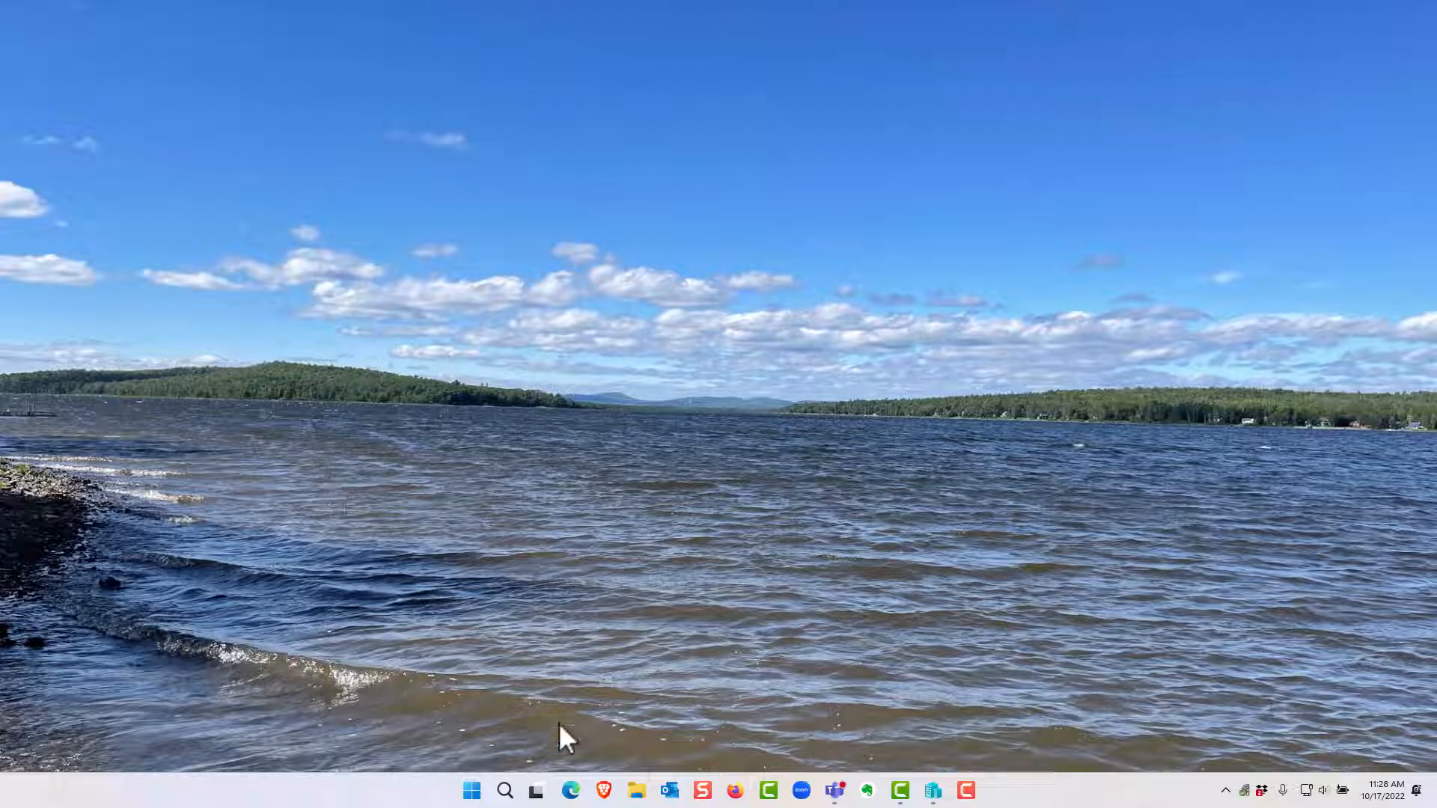
- Search 'enable fe', tick Windows Sandbox in Windows Features and confirm with OK
{"action": "left_click", "coordinate": [505, 790]}
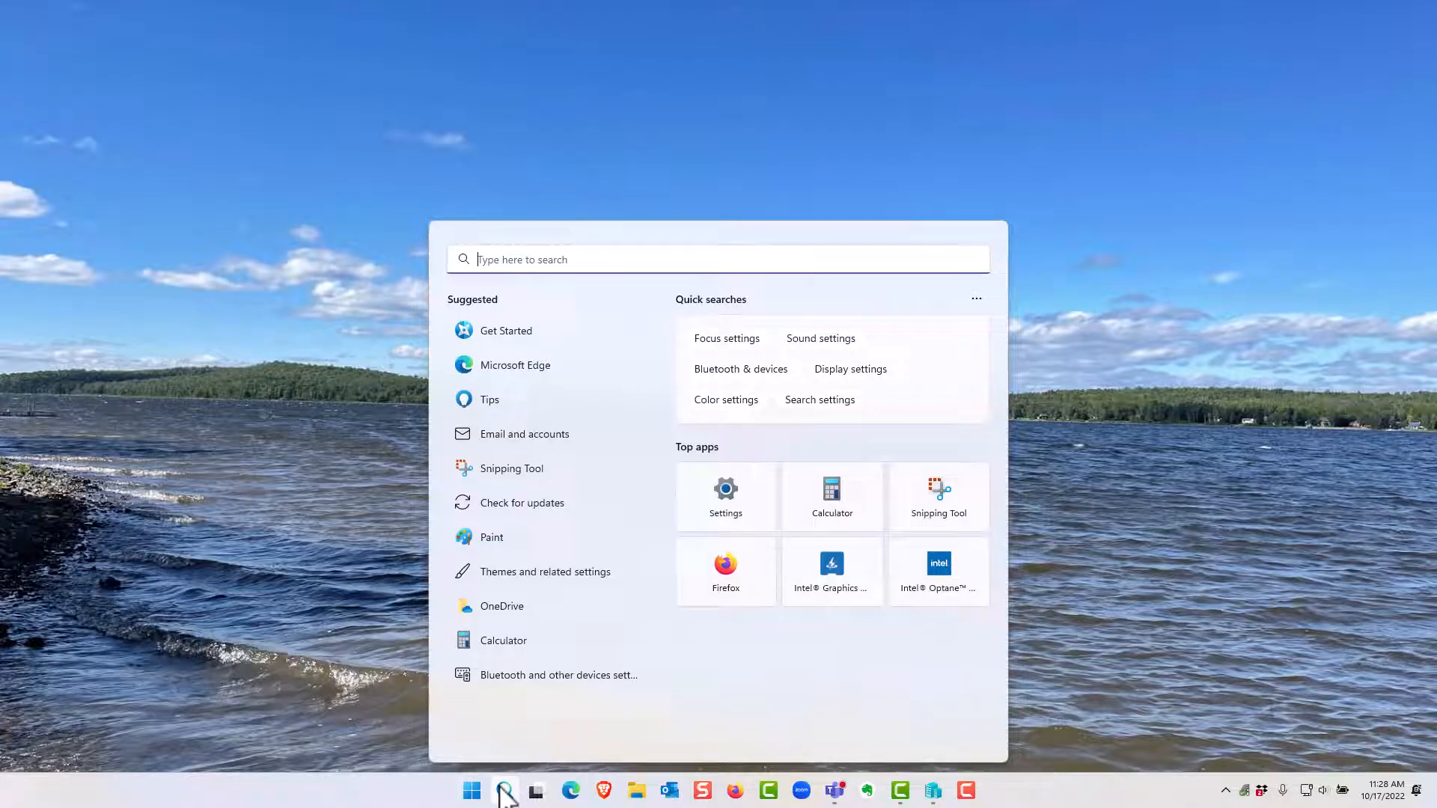
{"action": "type", "text": "excel"}
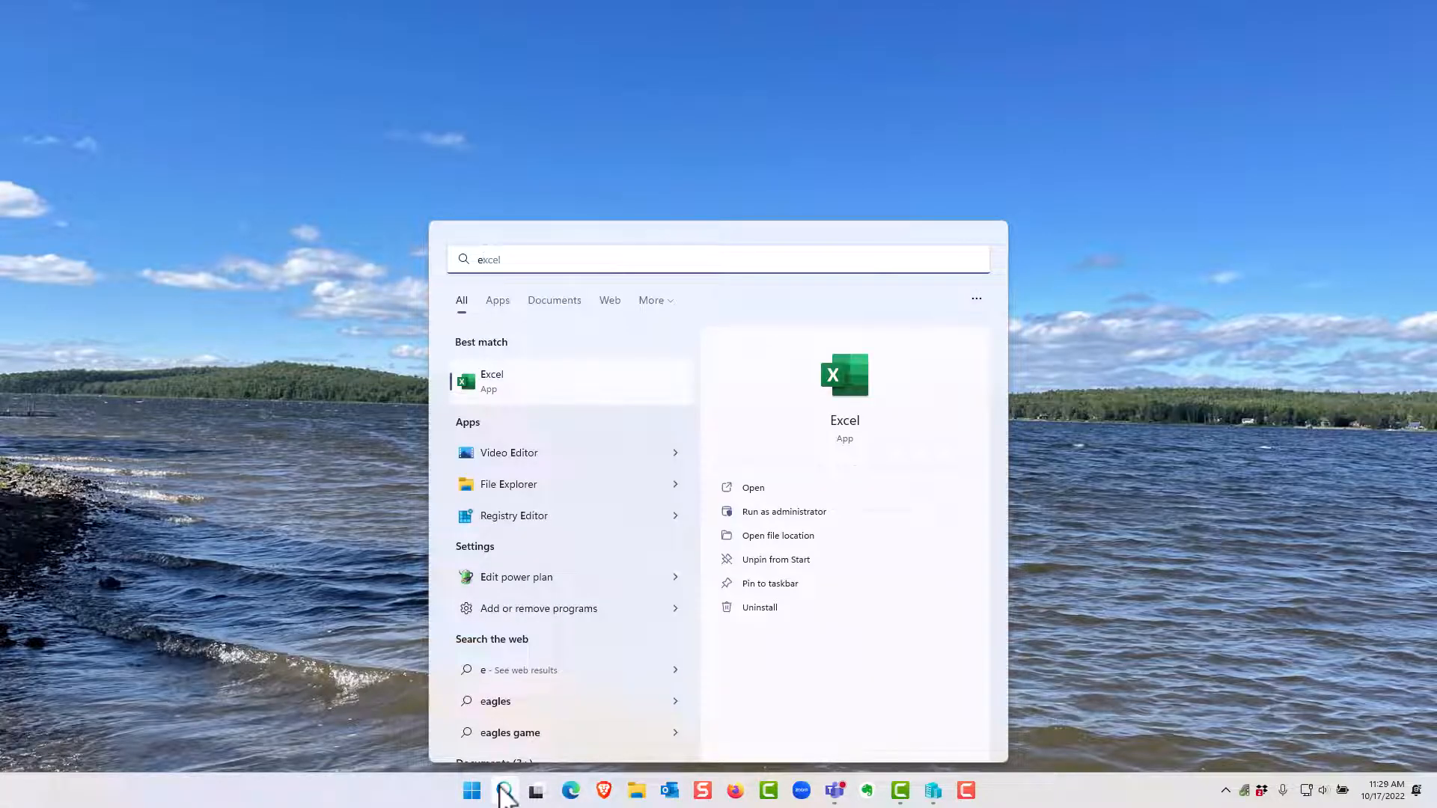
{"action": "type", "text": "enable features"}
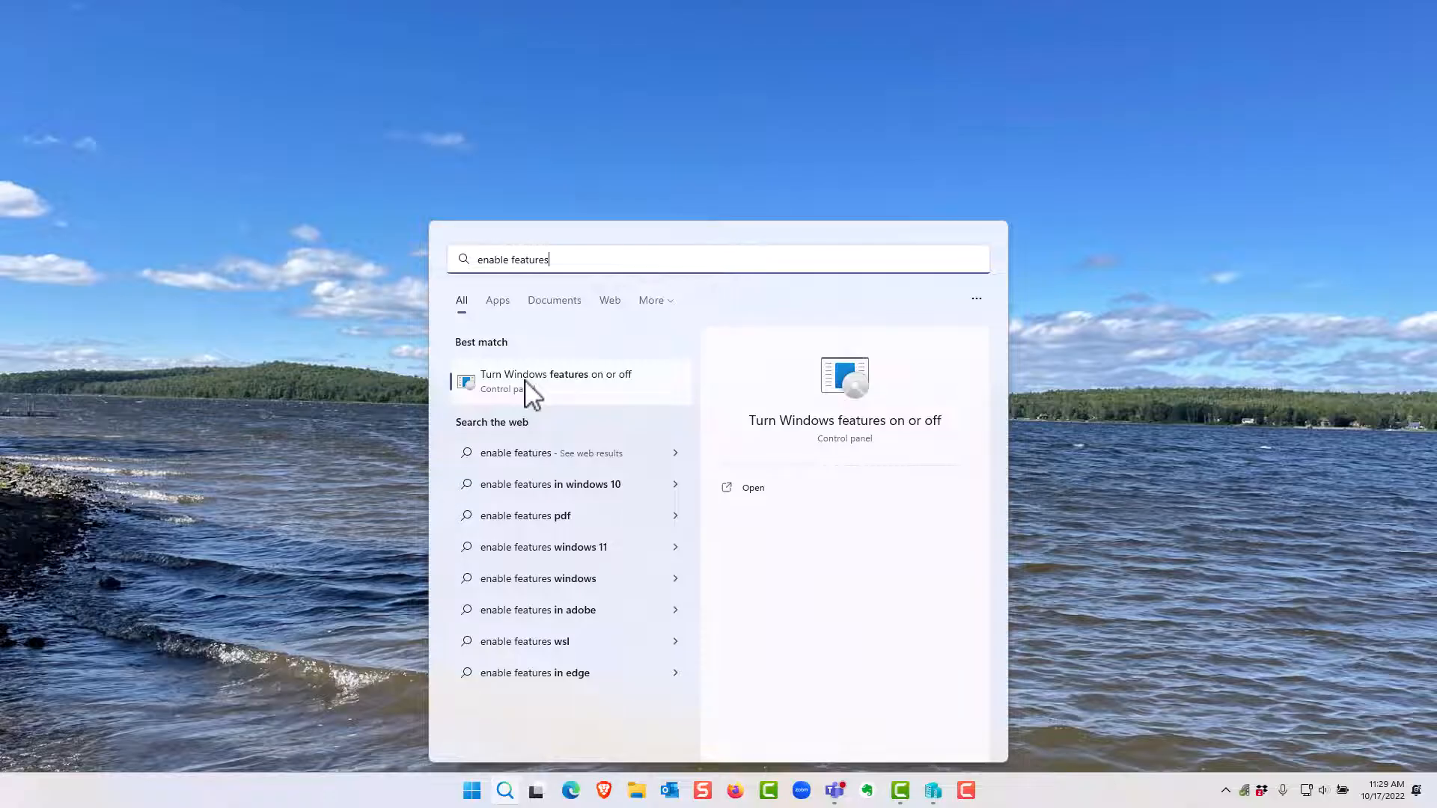
{"action": "left_click", "coordinate": [554, 380]}
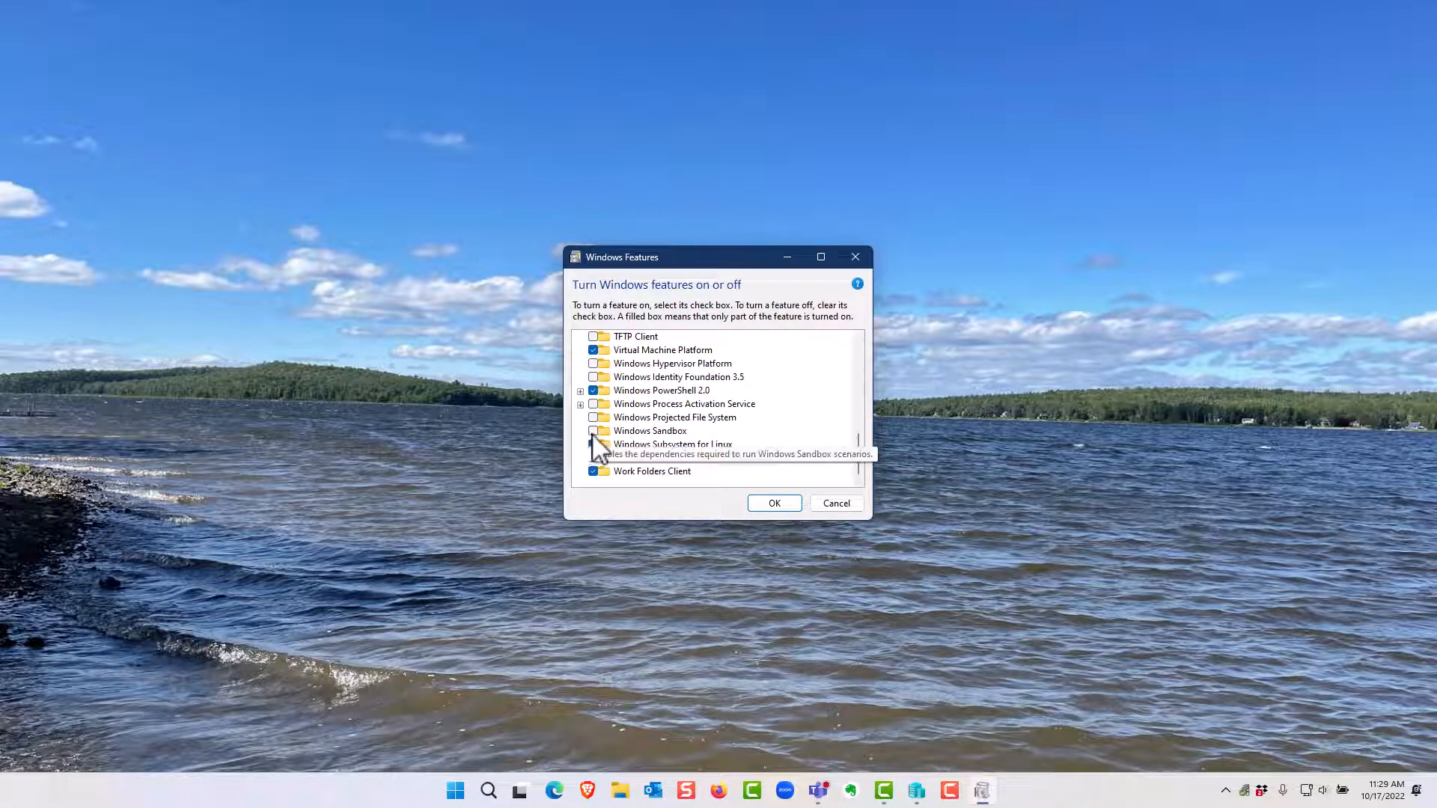
{"action": "left_click", "coordinate": [598, 431]}
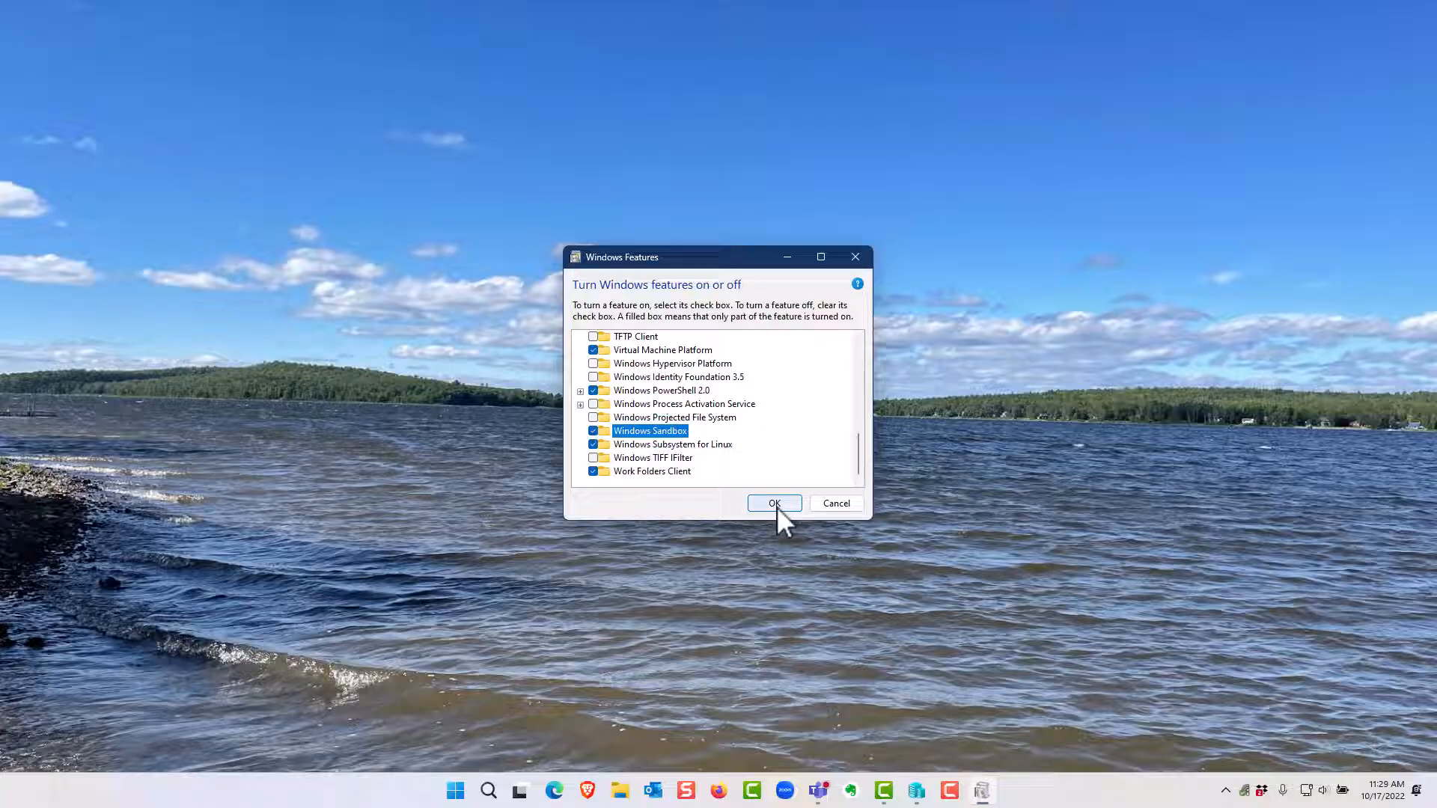
{"action": "left_click", "coordinate": [774, 503]}
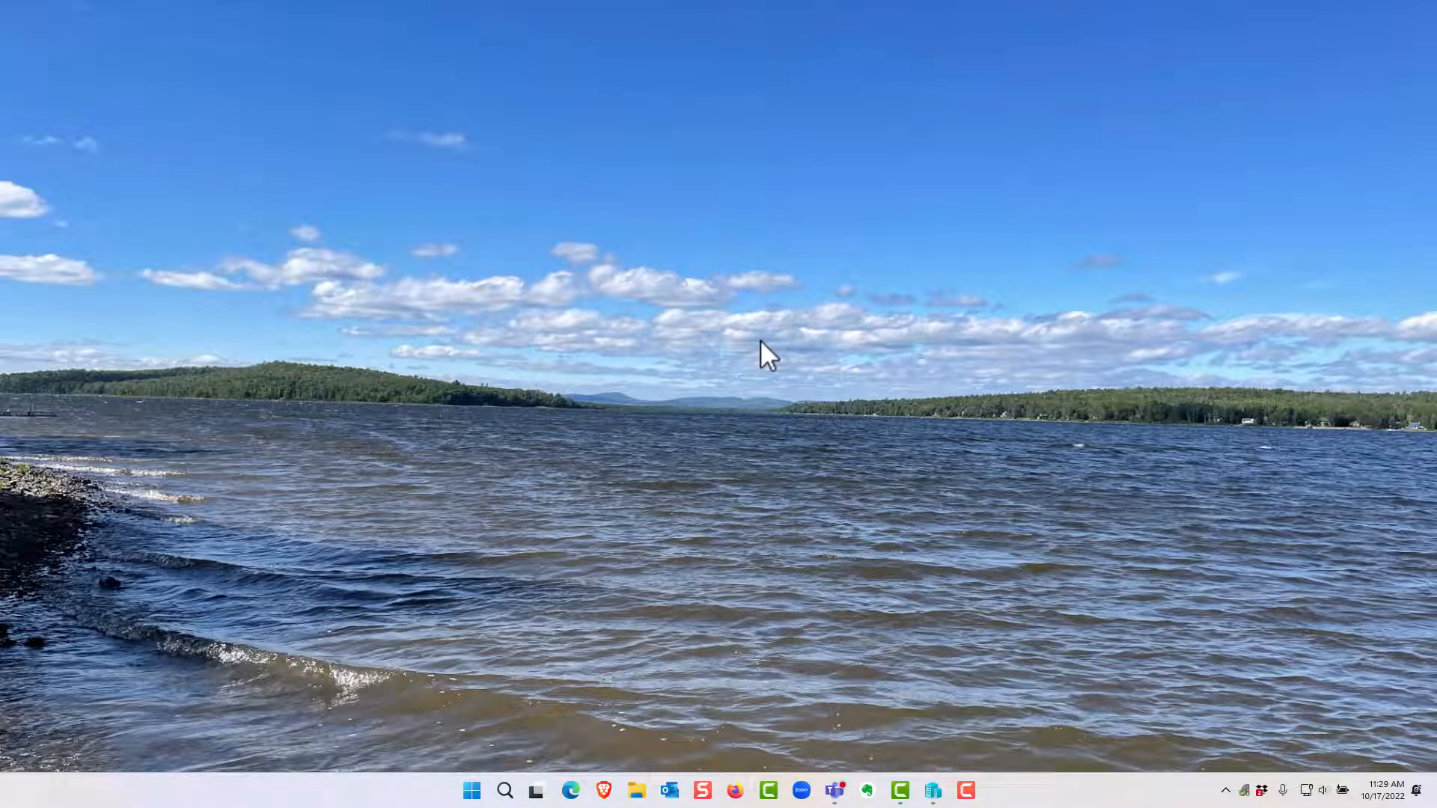
{"action": "mouse_move", "coordinate": [472, 790]}
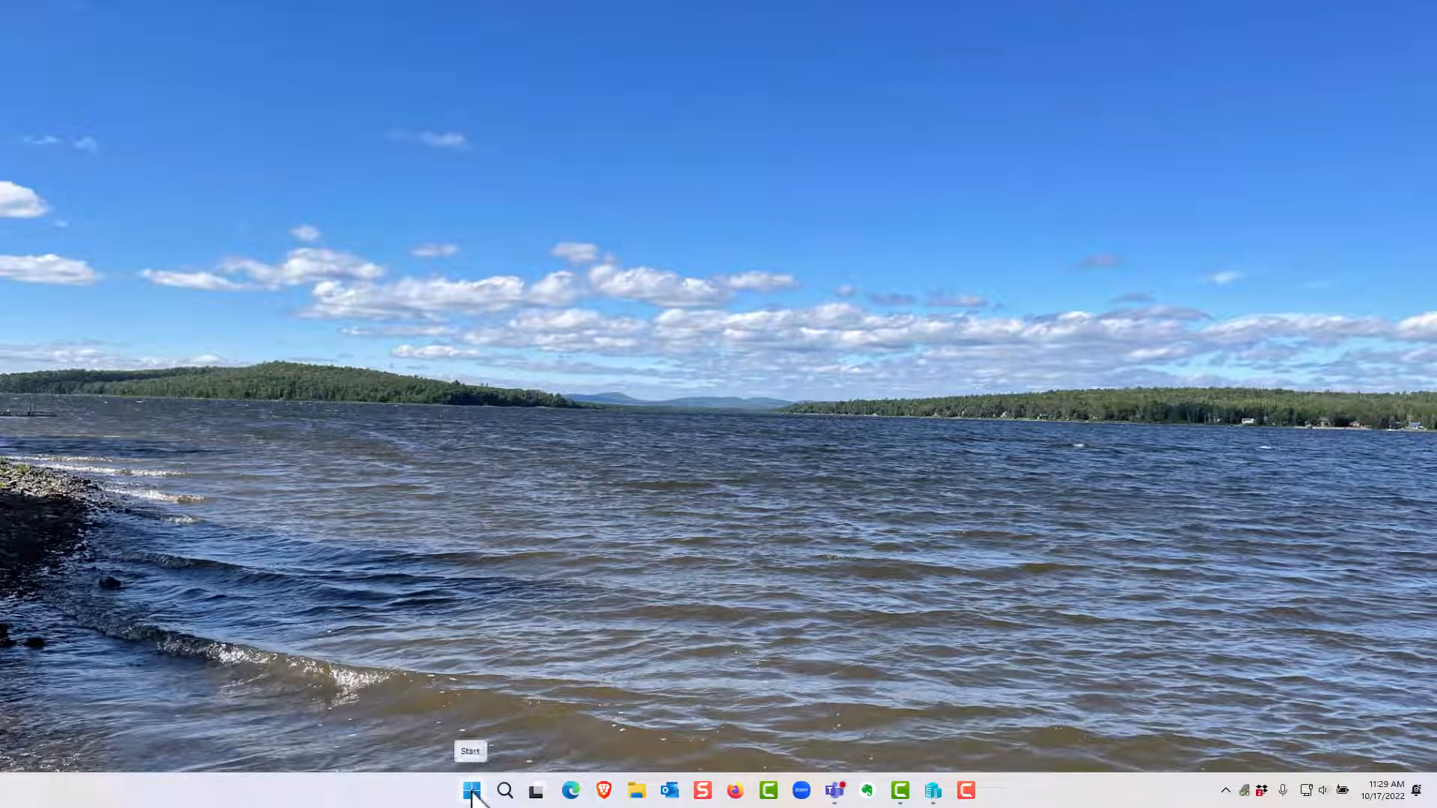
- Search the taskbar for 'windows sandbox' to launch a fresh sandbox
{"action": "left_click", "coordinate": [505, 790]}
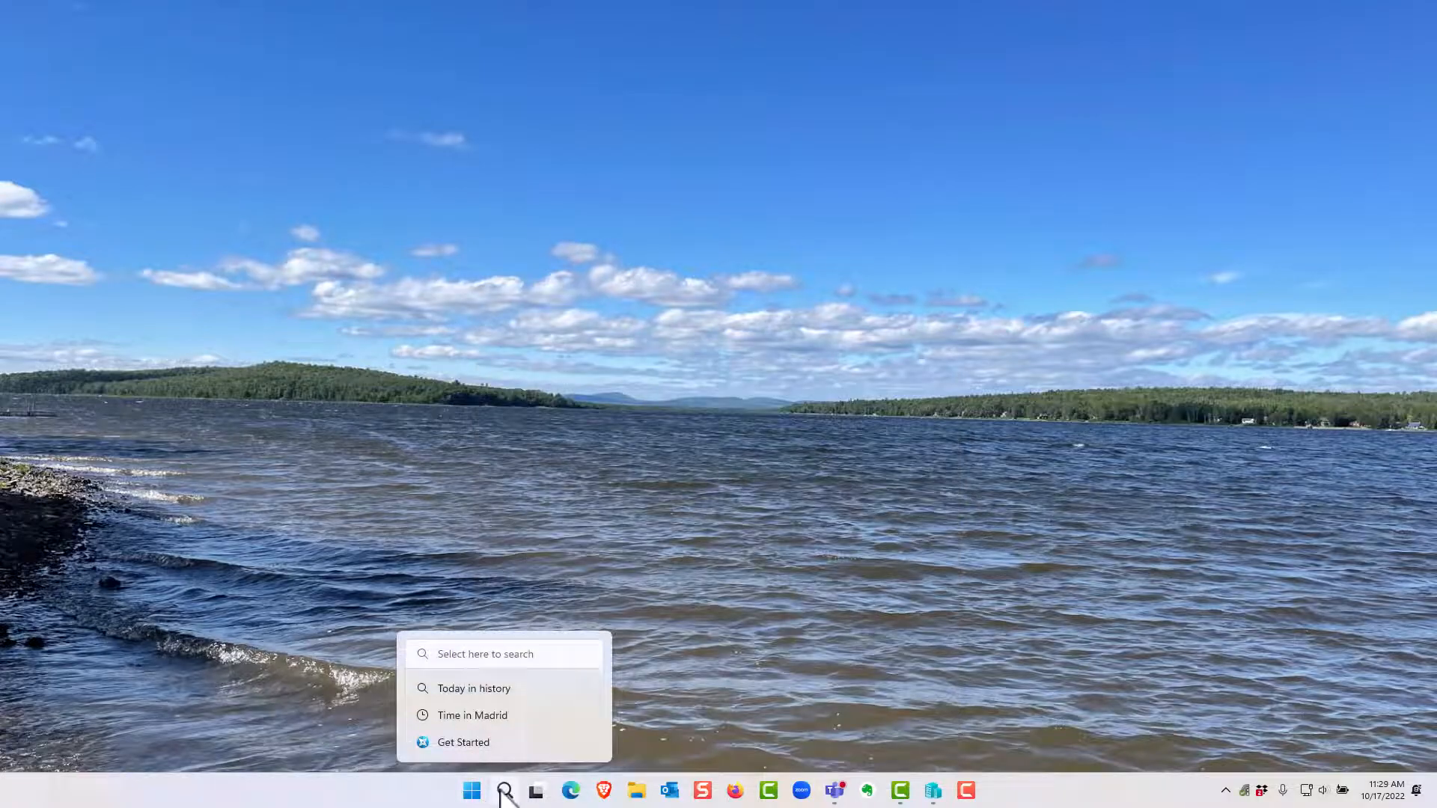
{"action": "left_click", "coordinate": [505, 790]}
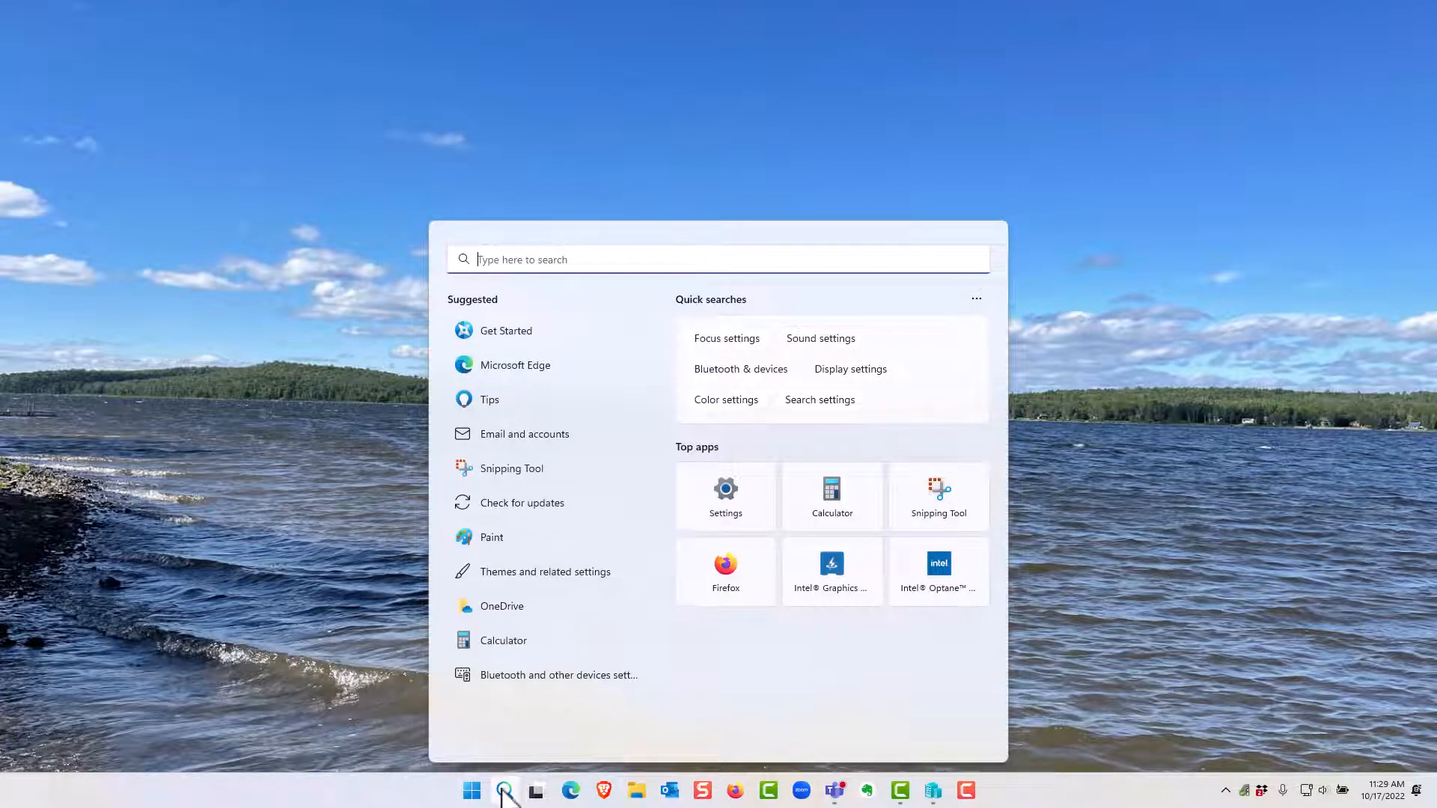
{"action": "type", "text": "windows sandbox"}
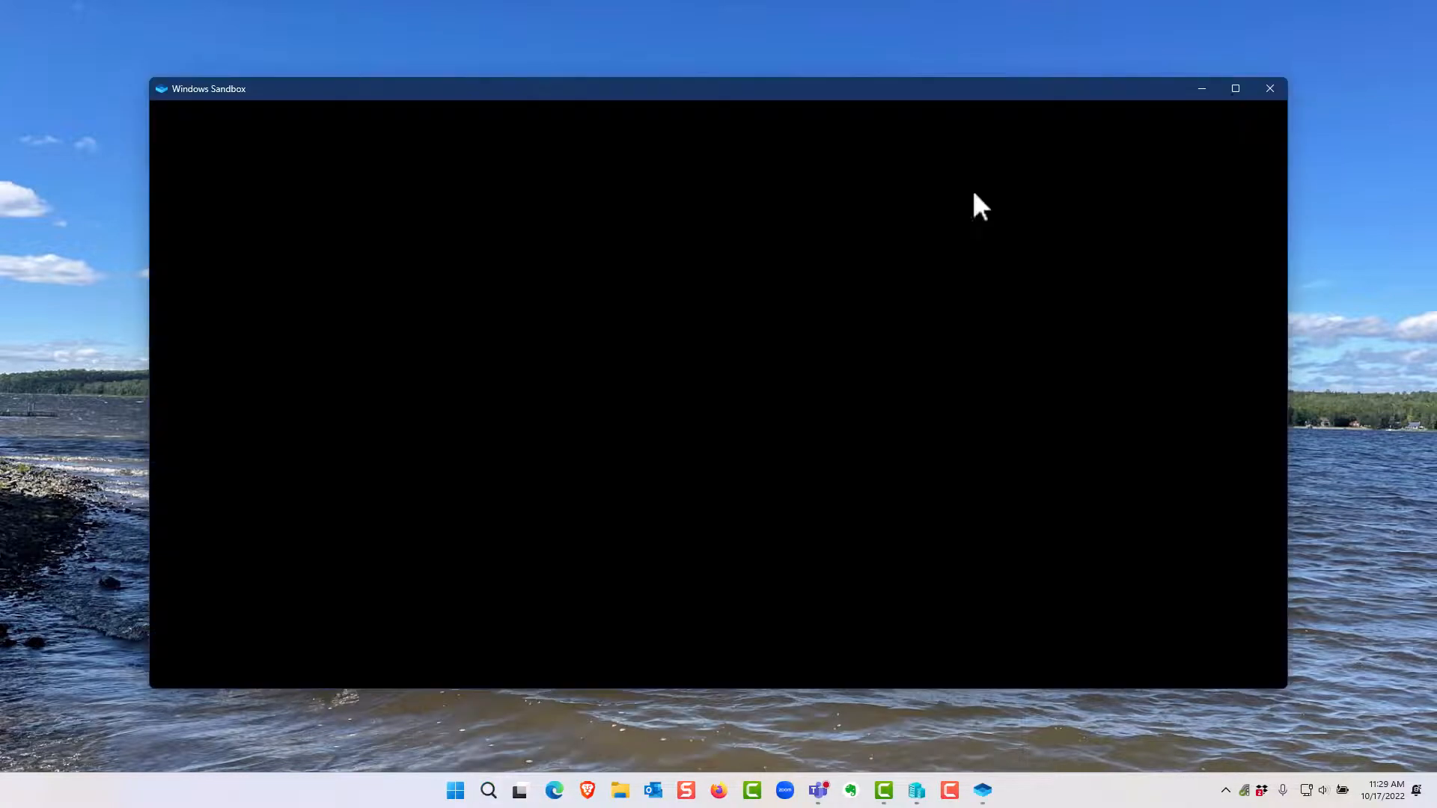
{"action": "mouse_move", "coordinate": [1235, 88]}
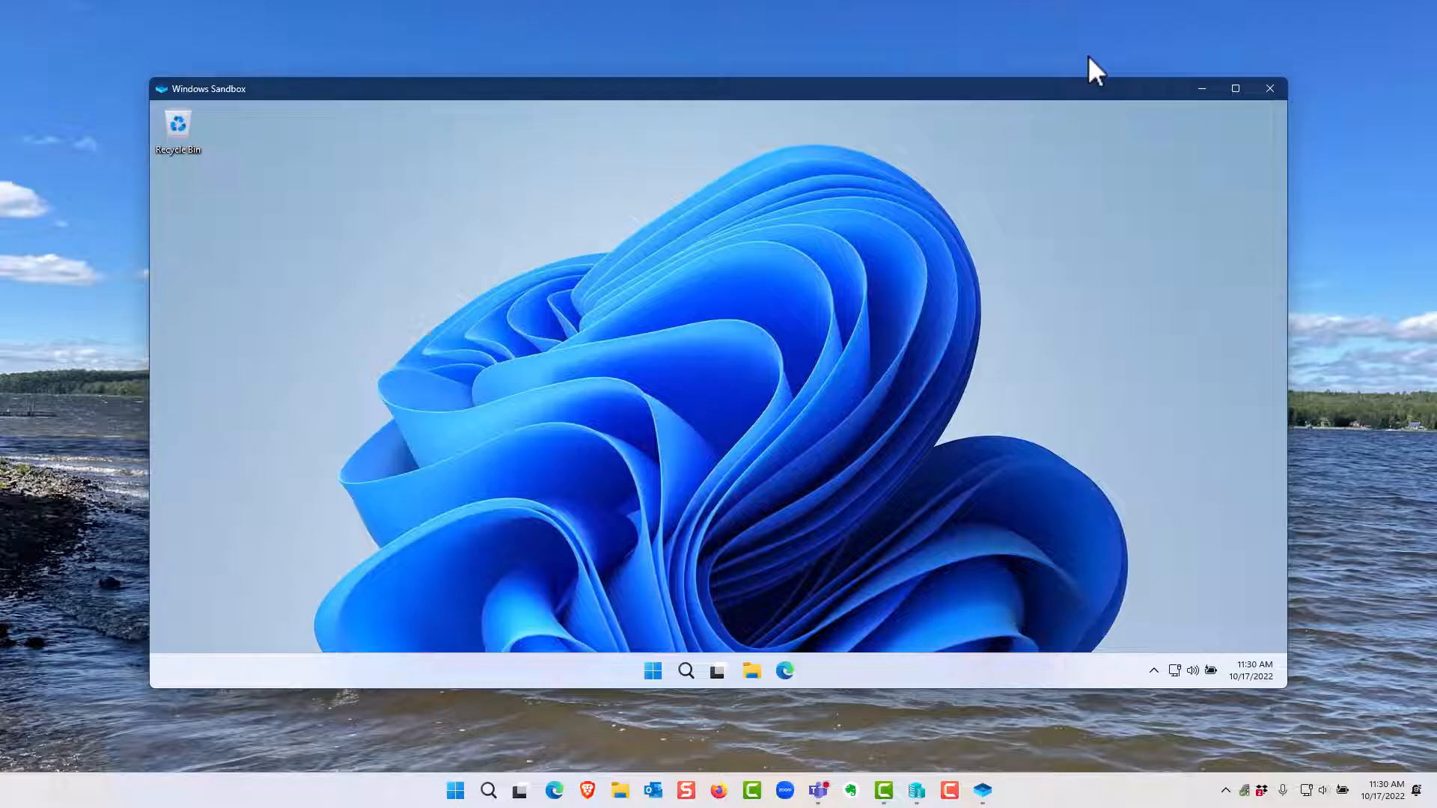
- Maximize the Windows Sandbox window so its clean desktop fills the screen
{"action": "left_click", "coordinate": [1235, 88]}
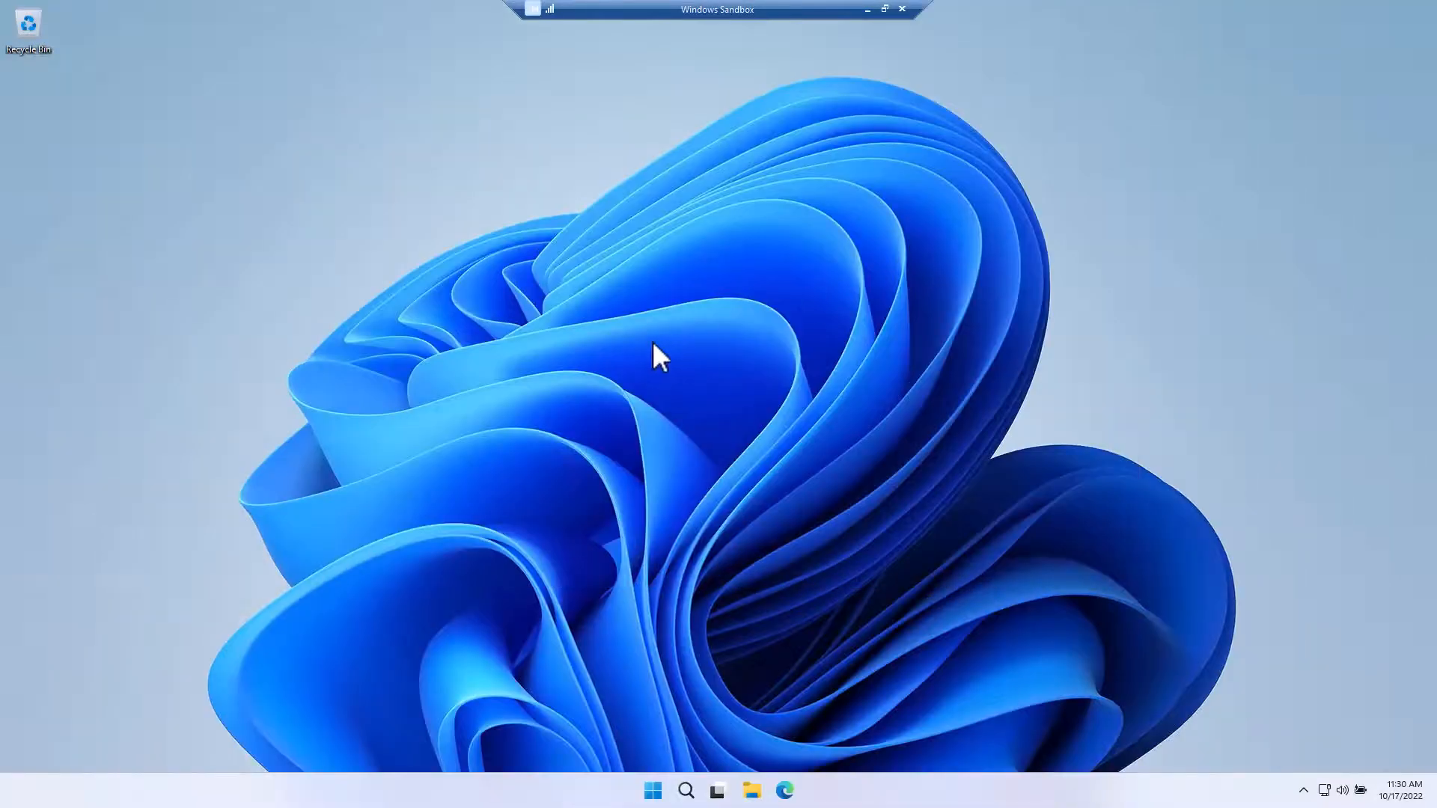
{"action": "mouse_move", "coordinate": [647, 440]}
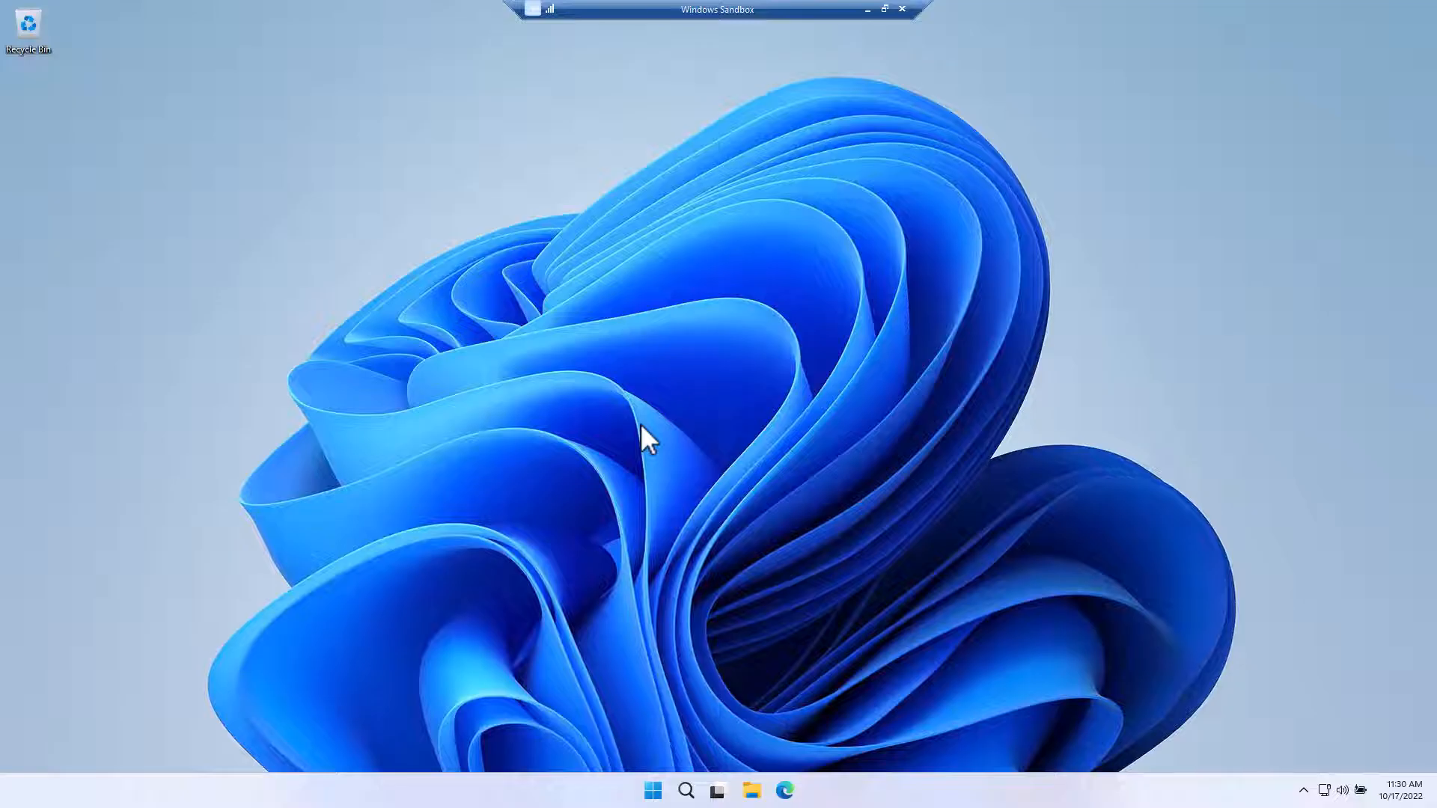
{"action": "mouse_move", "coordinate": [714, 793]}
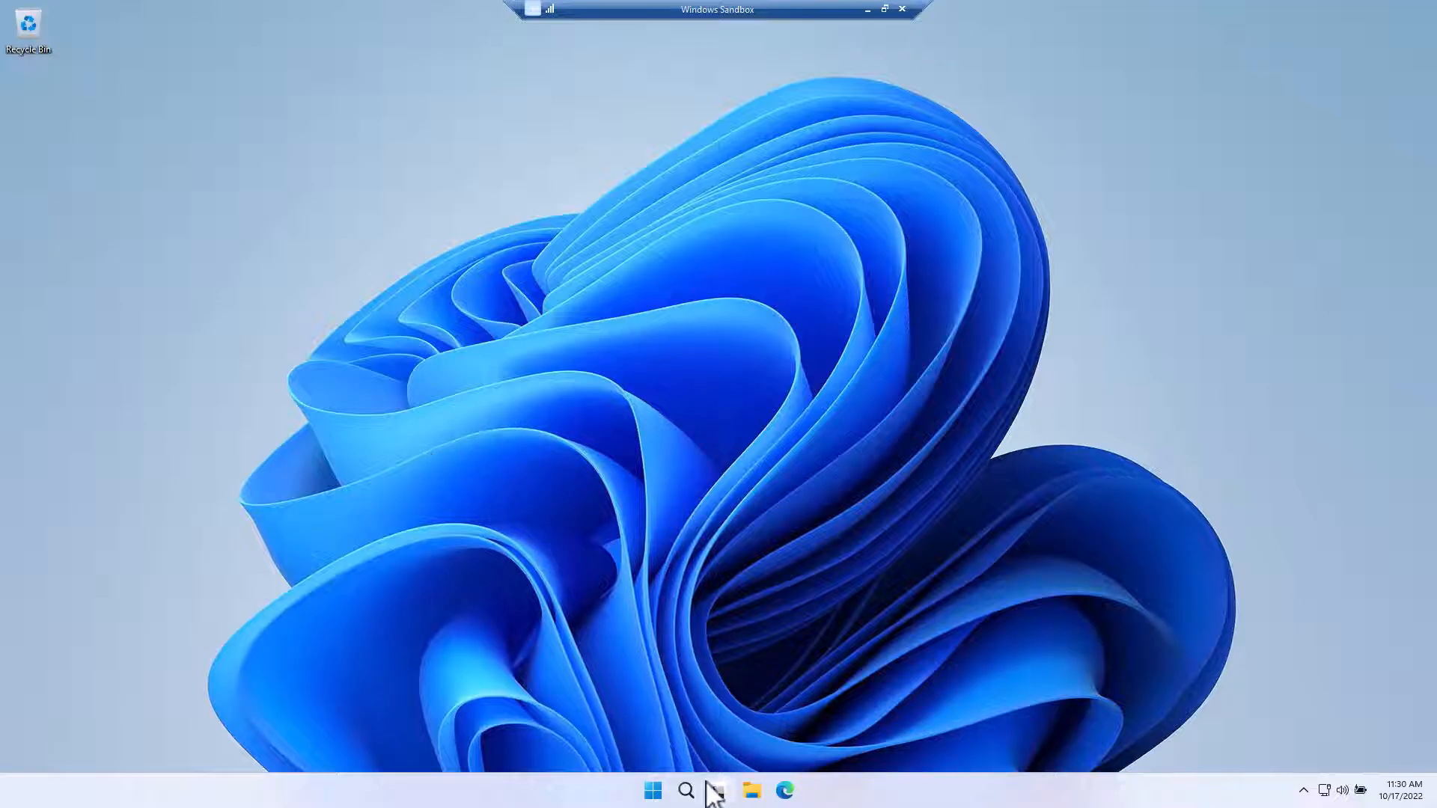
{"action": "mouse_move", "coordinate": [782, 790]}
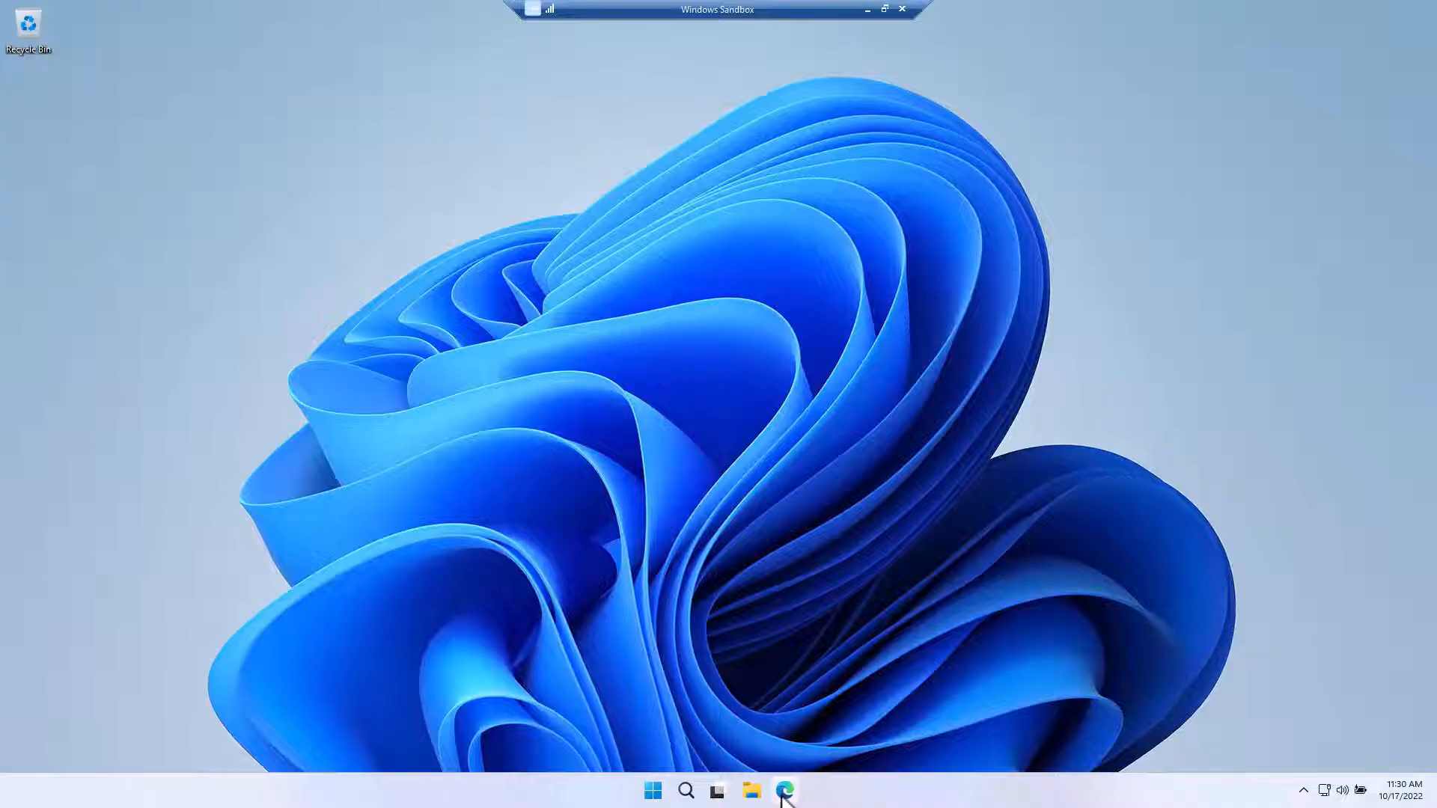
{"action": "mouse_move", "coordinate": [744, 630]}
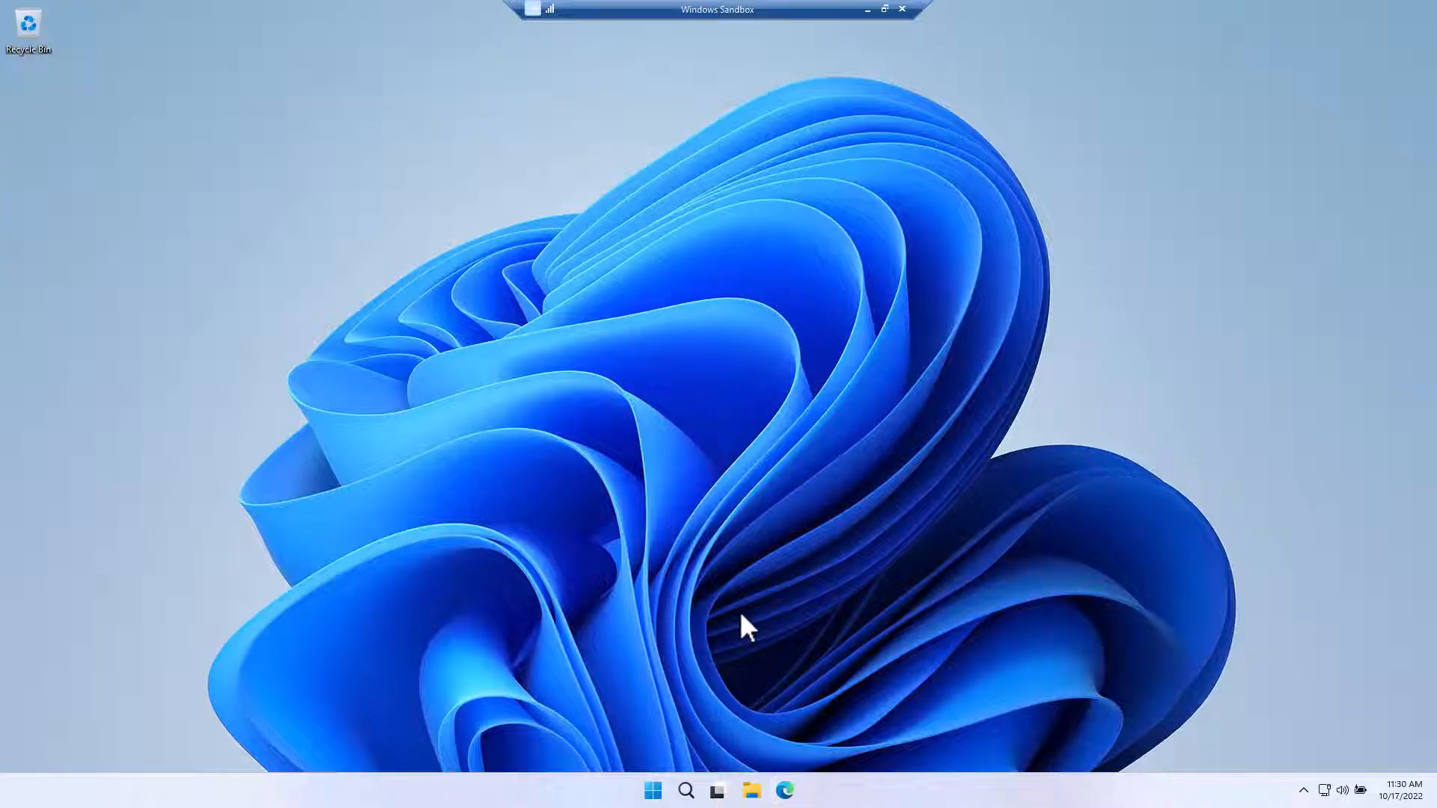
{"action": "left_click", "coordinate": [783, 790]}
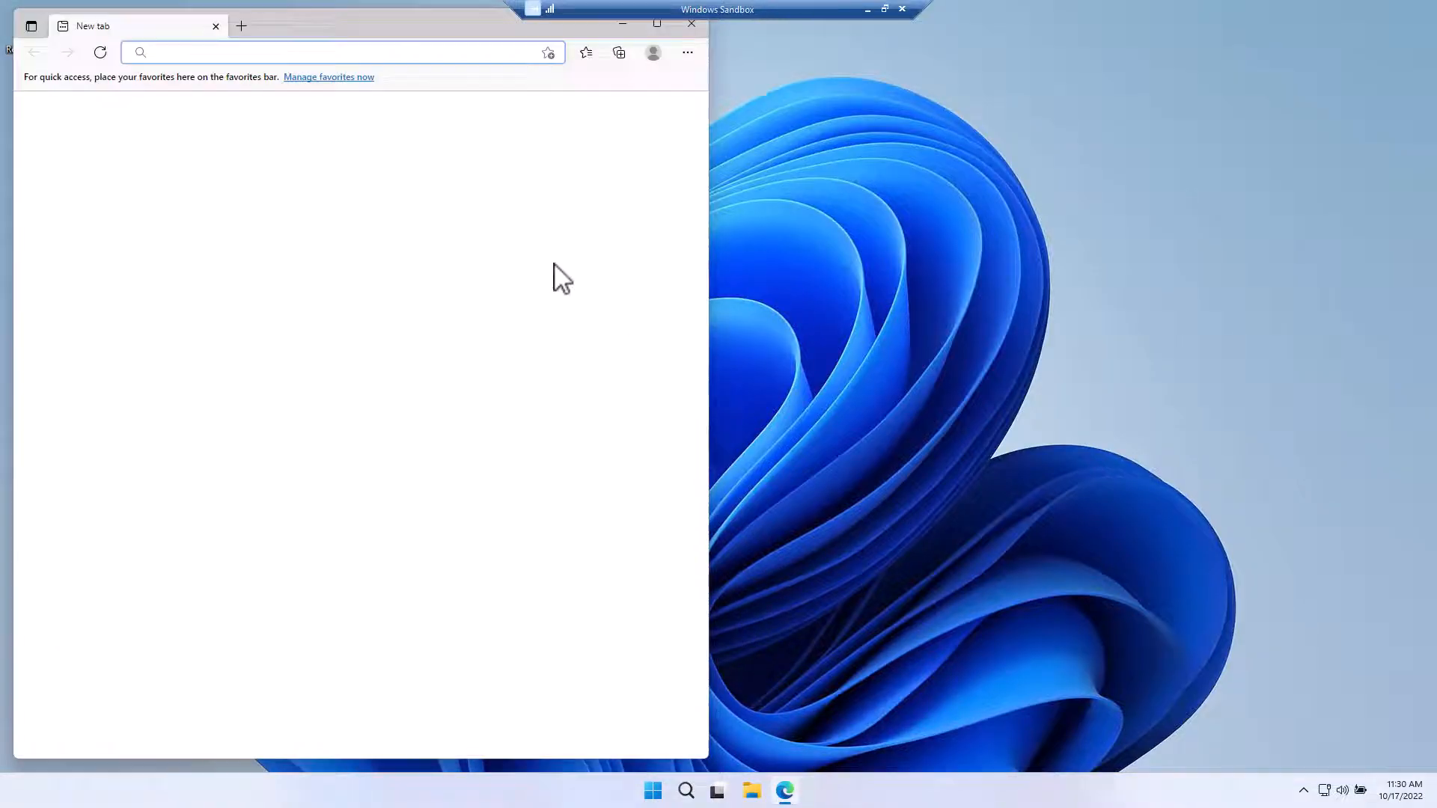
{"action": "type", "text": "teamv"}
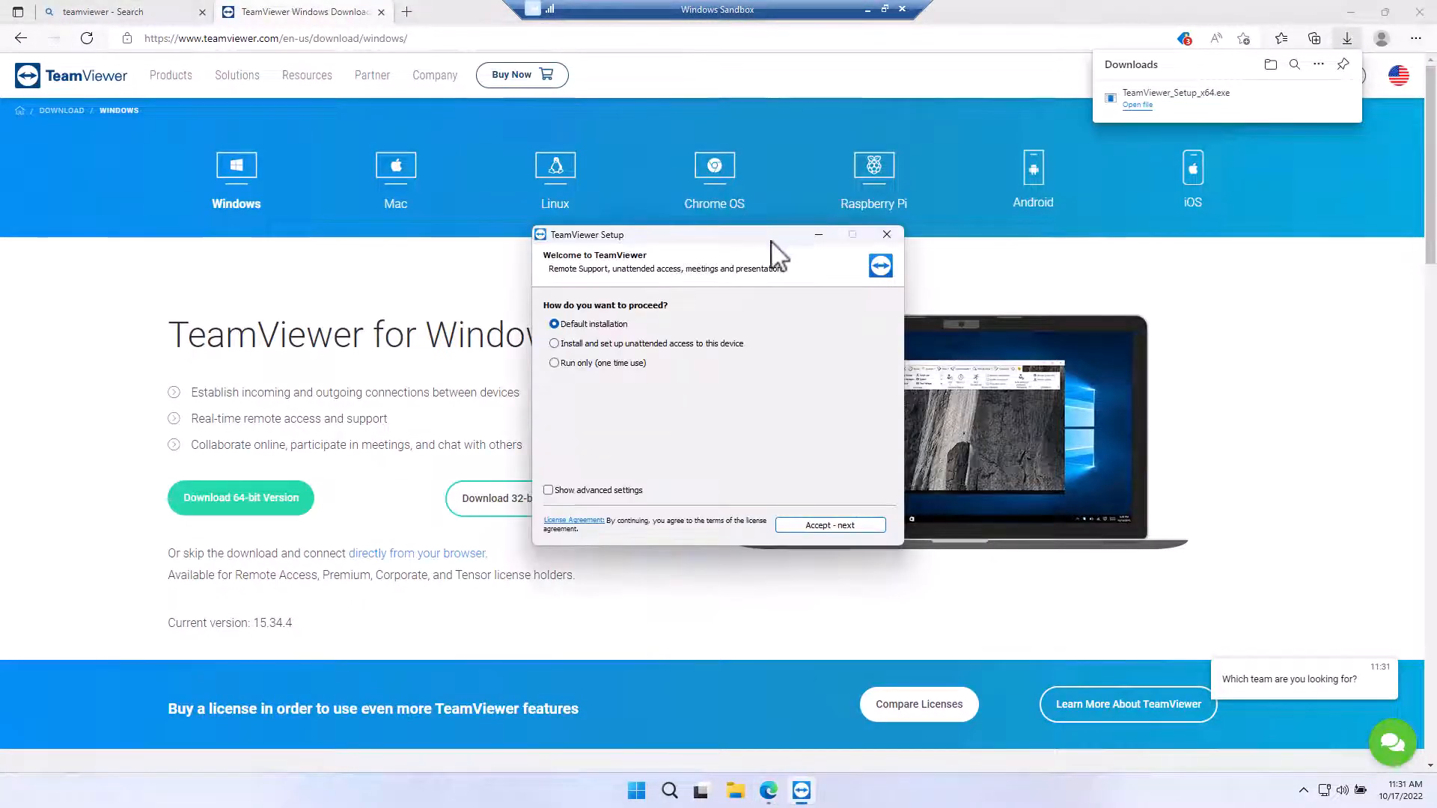
{"action": "left_click", "coordinate": [828, 526]}
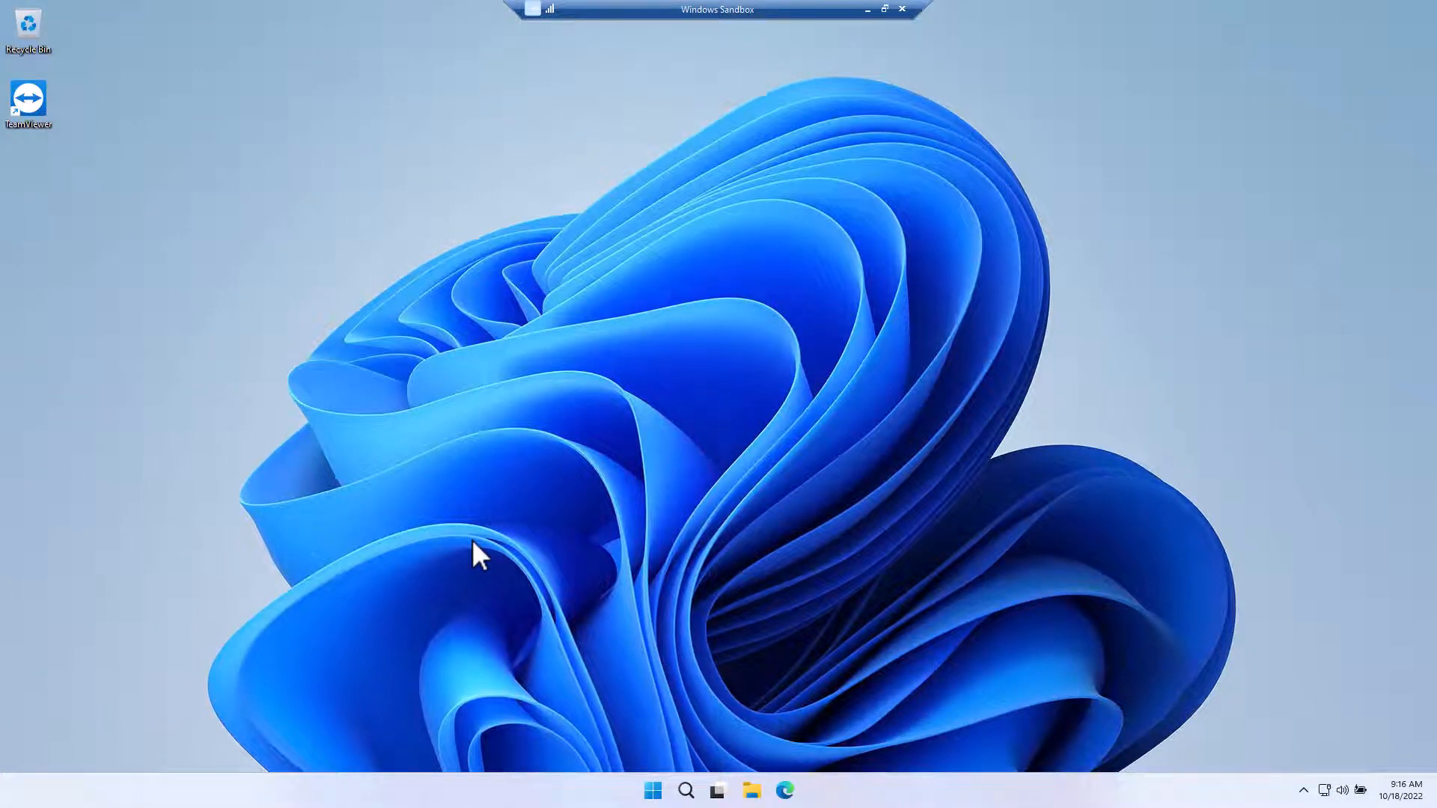
{"action": "mouse_move", "coordinate": [871, 142]}
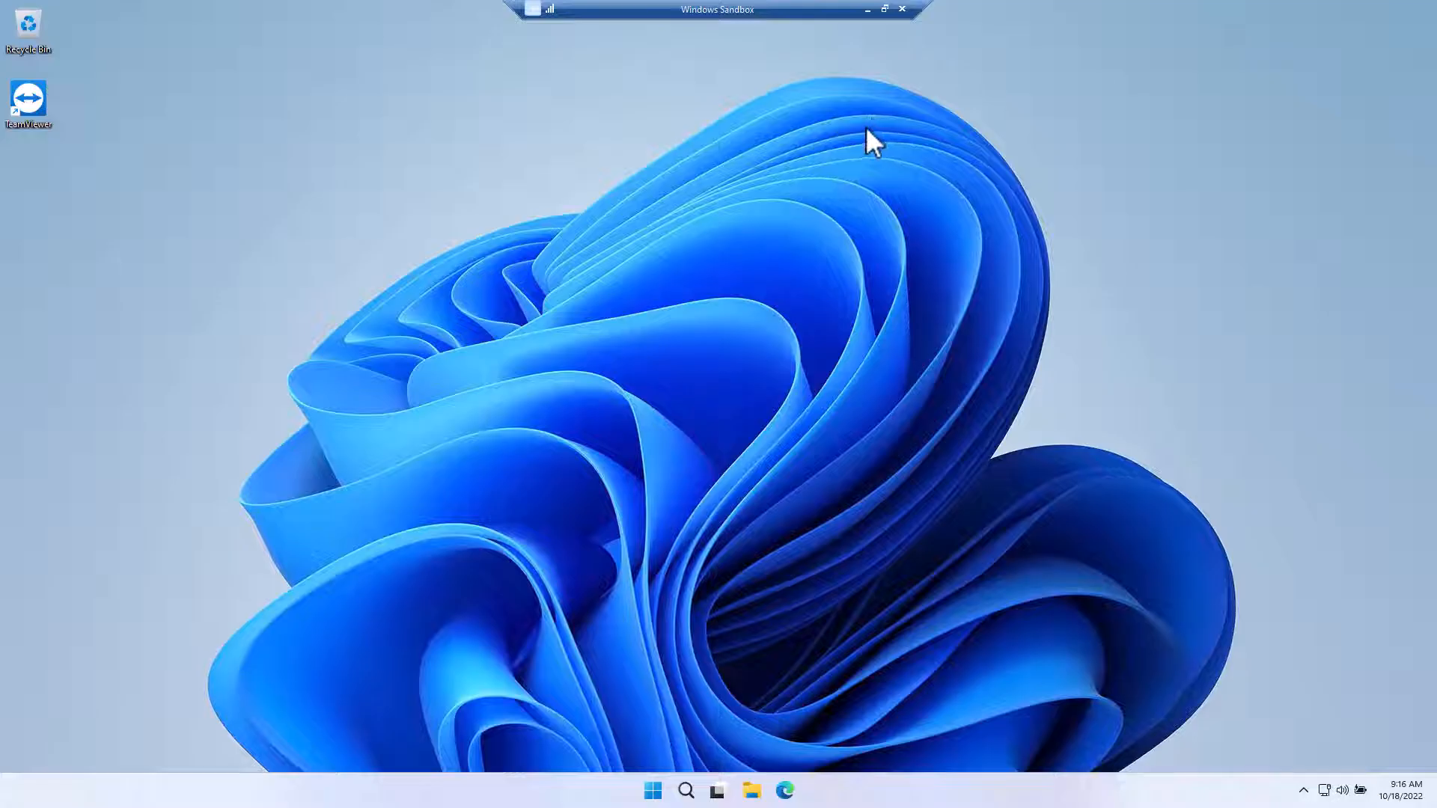
- Close the current sandbox session from its title bar
{"action": "left_click", "coordinate": [901, 9]}
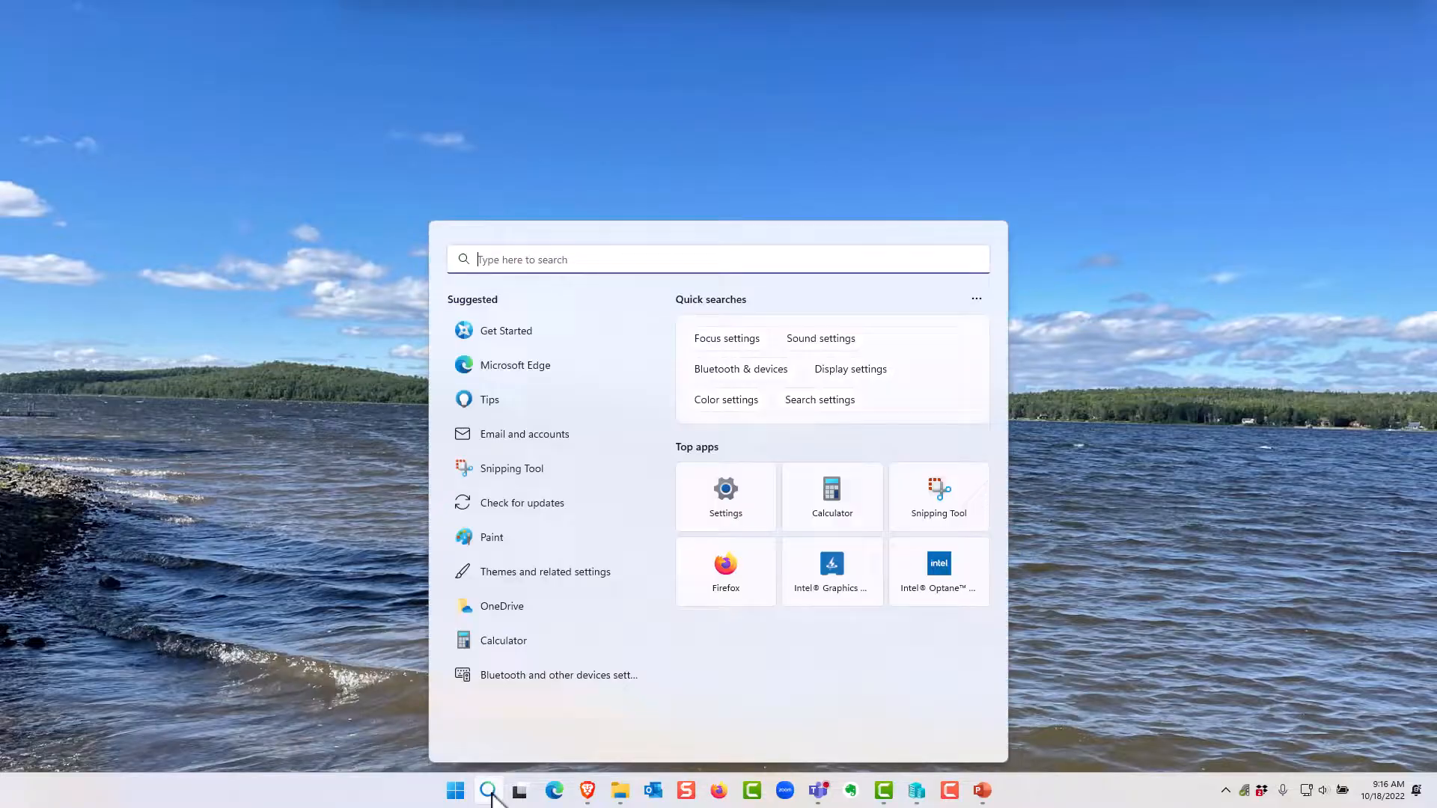
{"action": "mouse_move", "coordinate": [505, 735]}
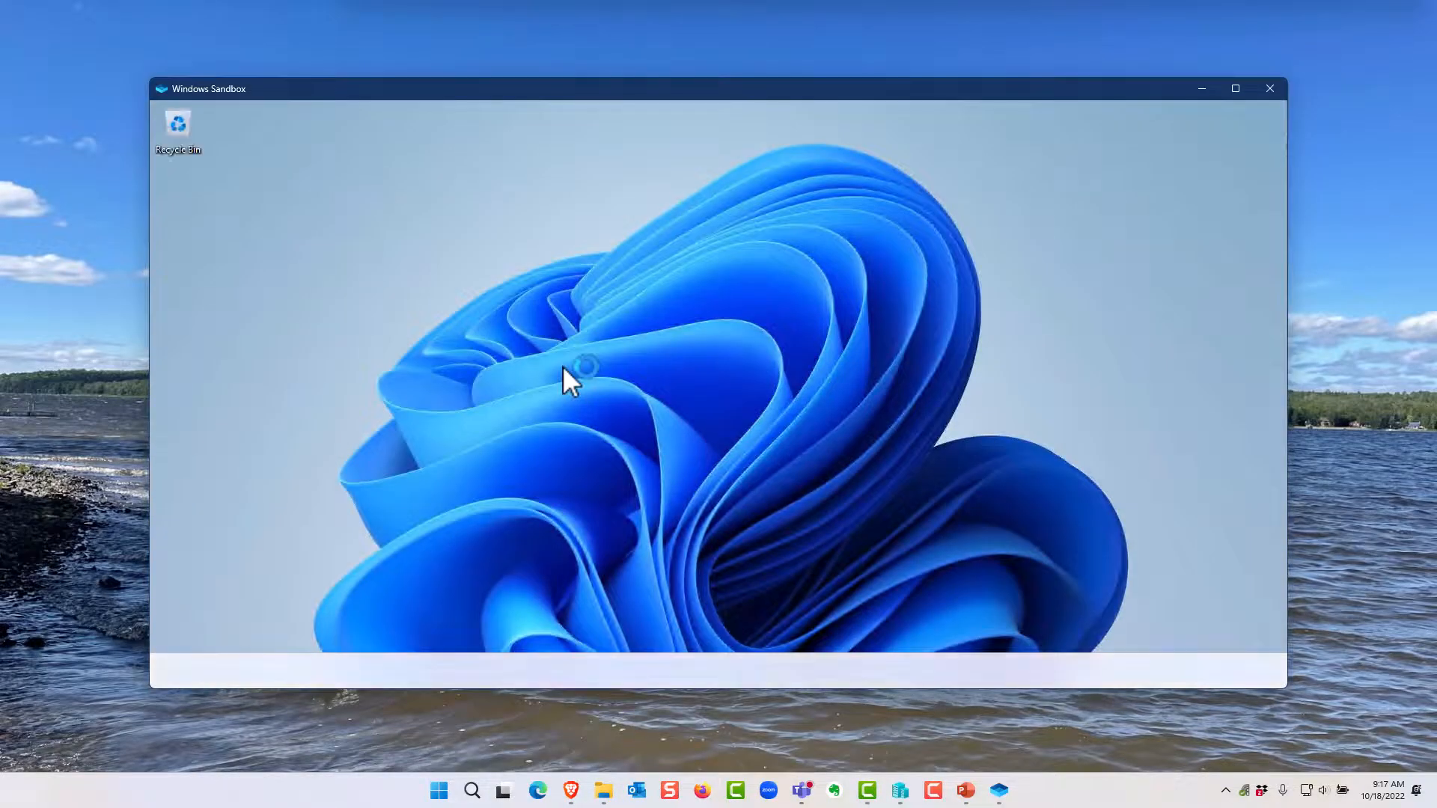
- Maximize the sandbox, copy the OpenVPN installer on the host and bring up paste options on the sandbox desktop
{"action": "left_click", "coordinate": [1235, 89]}
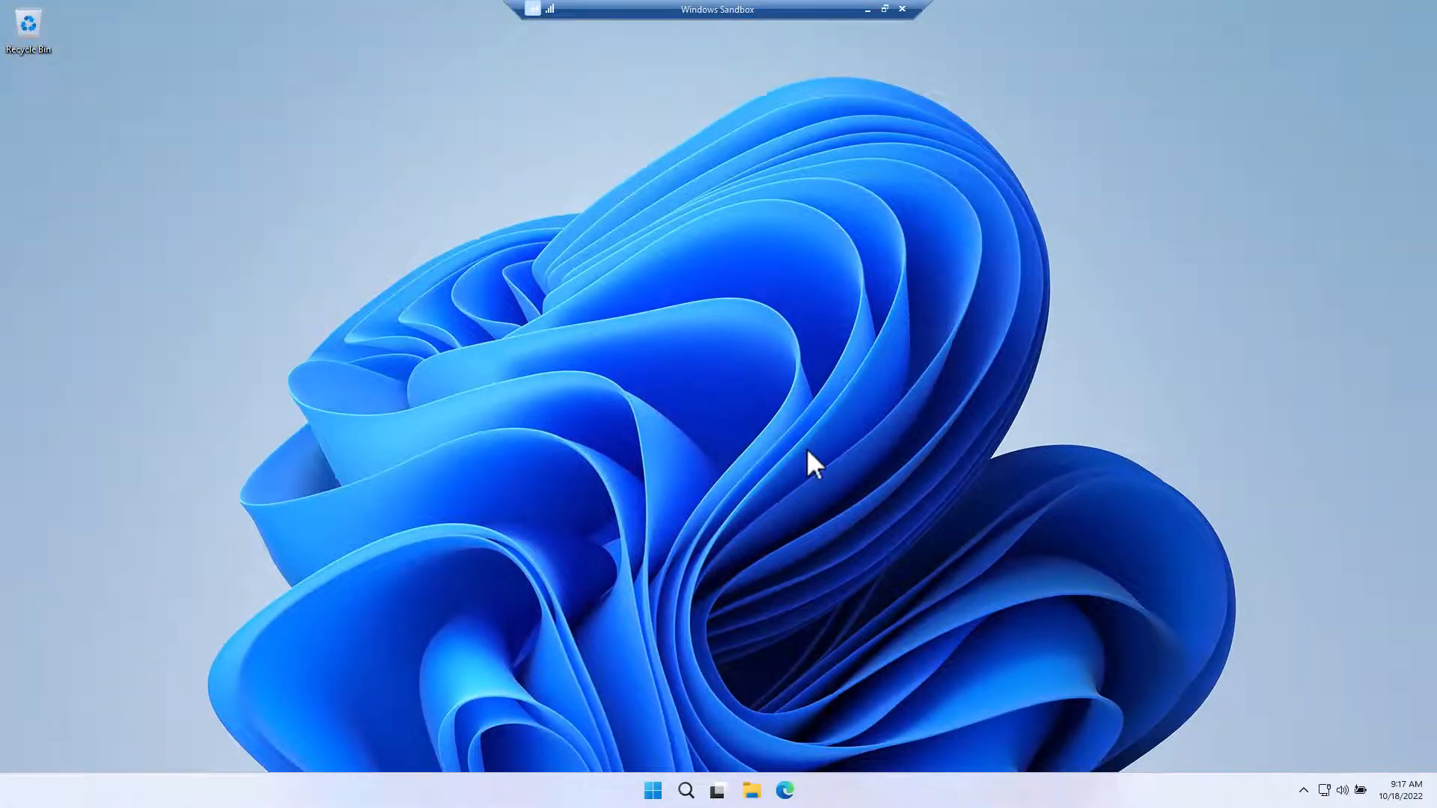
{"action": "mouse_move", "coordinate": [807, 435]}
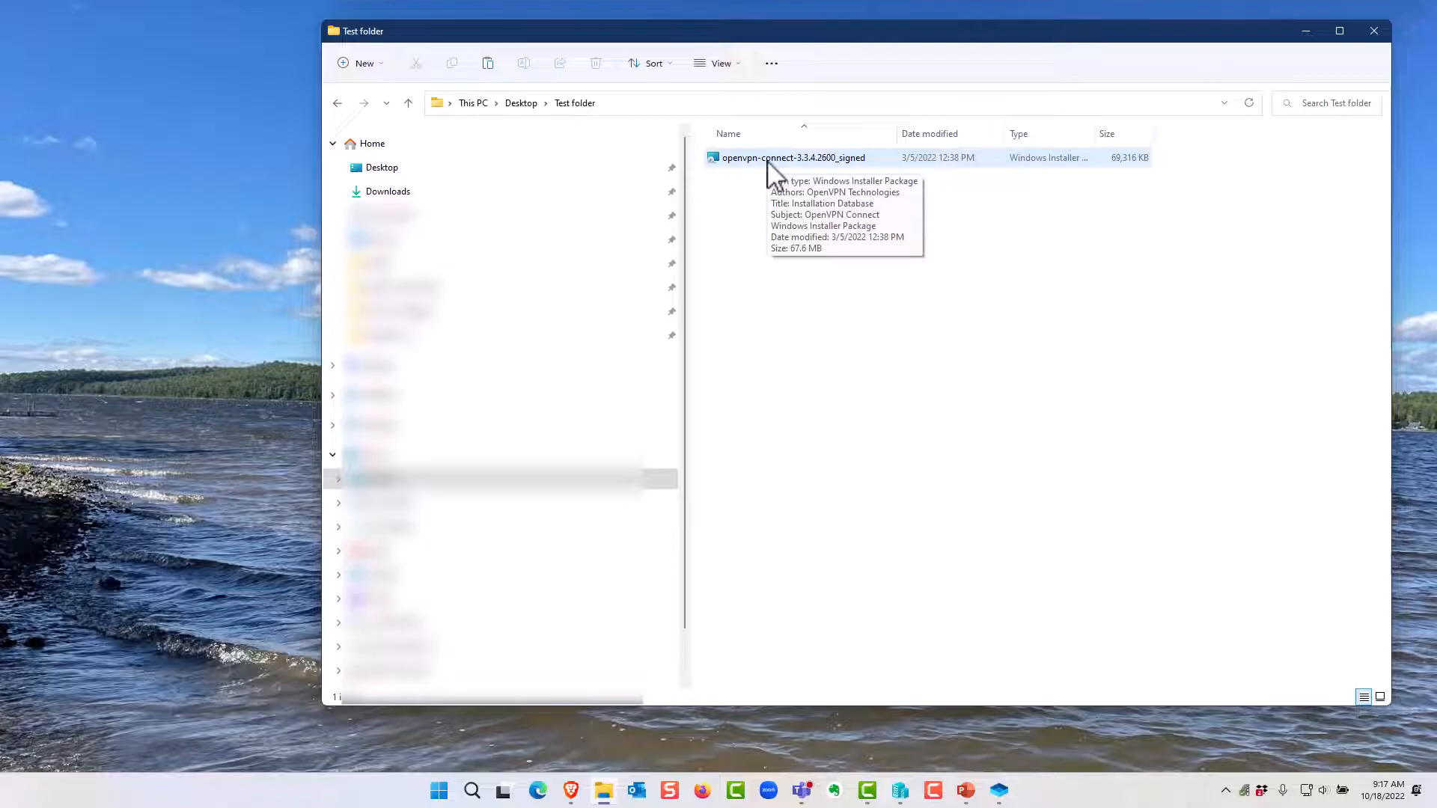
{"action": "right_click", "coordinate": [793, 157]}
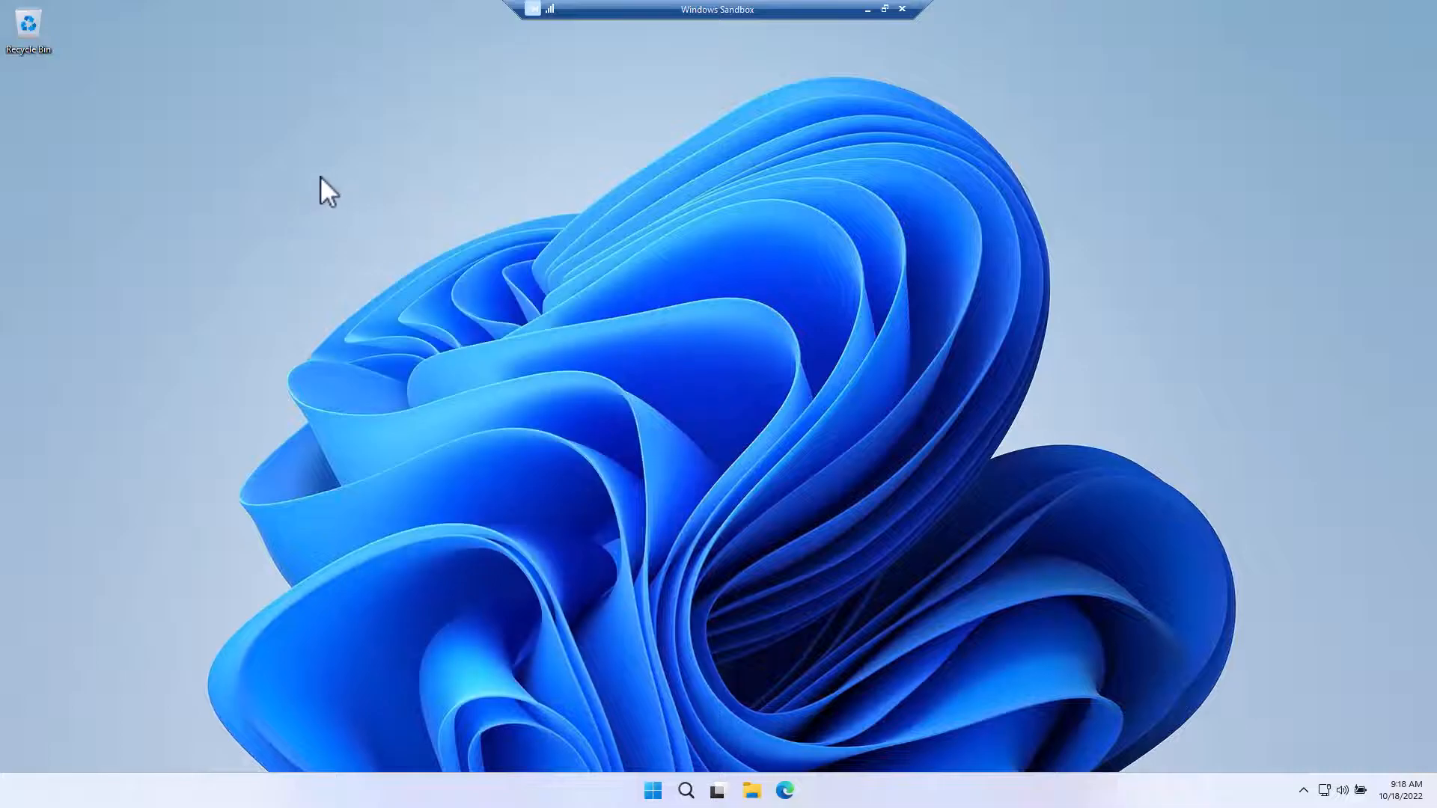
{"action": "right_click", "coordinate": [327, 193]}
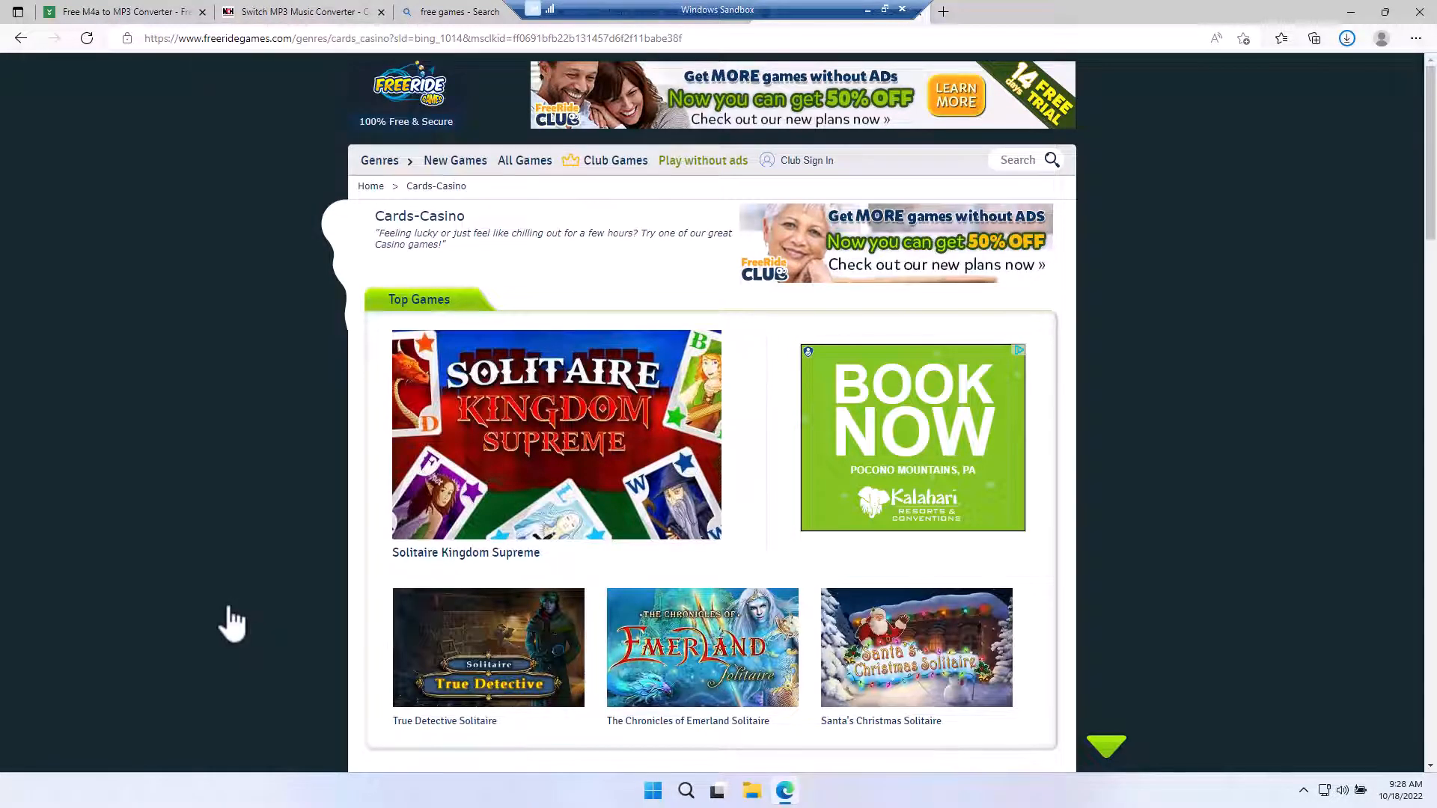
{"action": "mouse_move", "coordinate": [236, 587]}
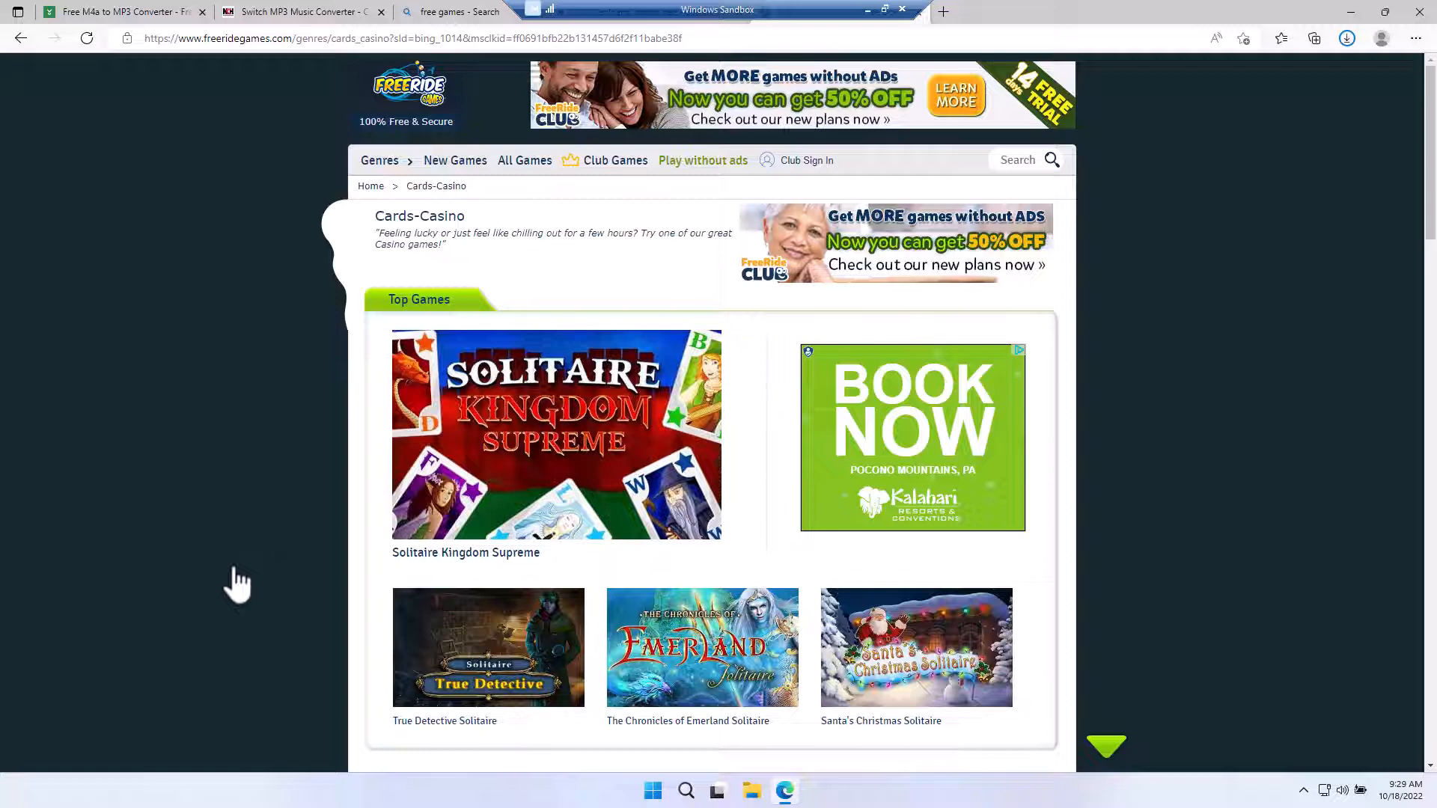
{"action": "mouse_move", "coordinate": [554, 458]}
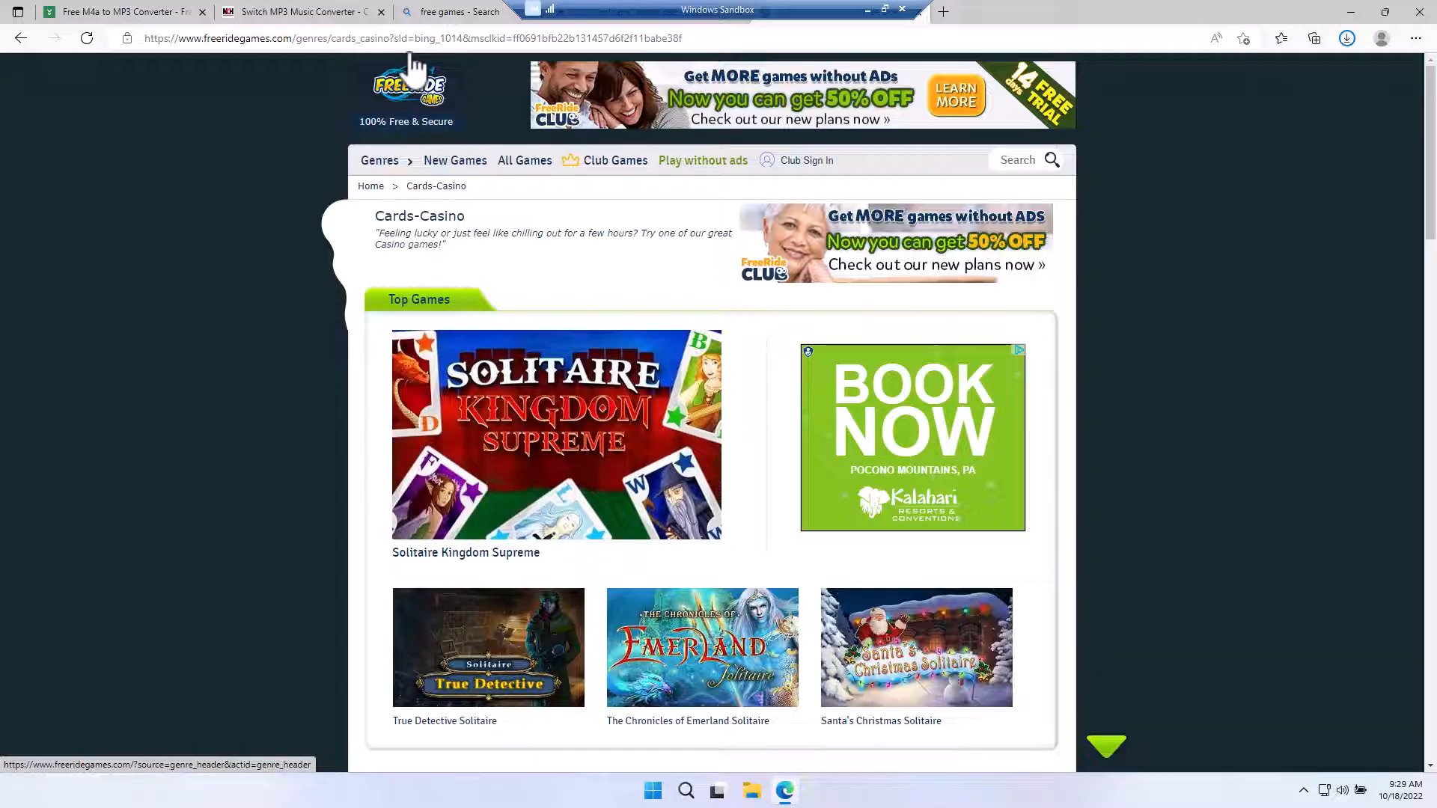
{"action": "mouse_move", "coordinate": [555, 449]}
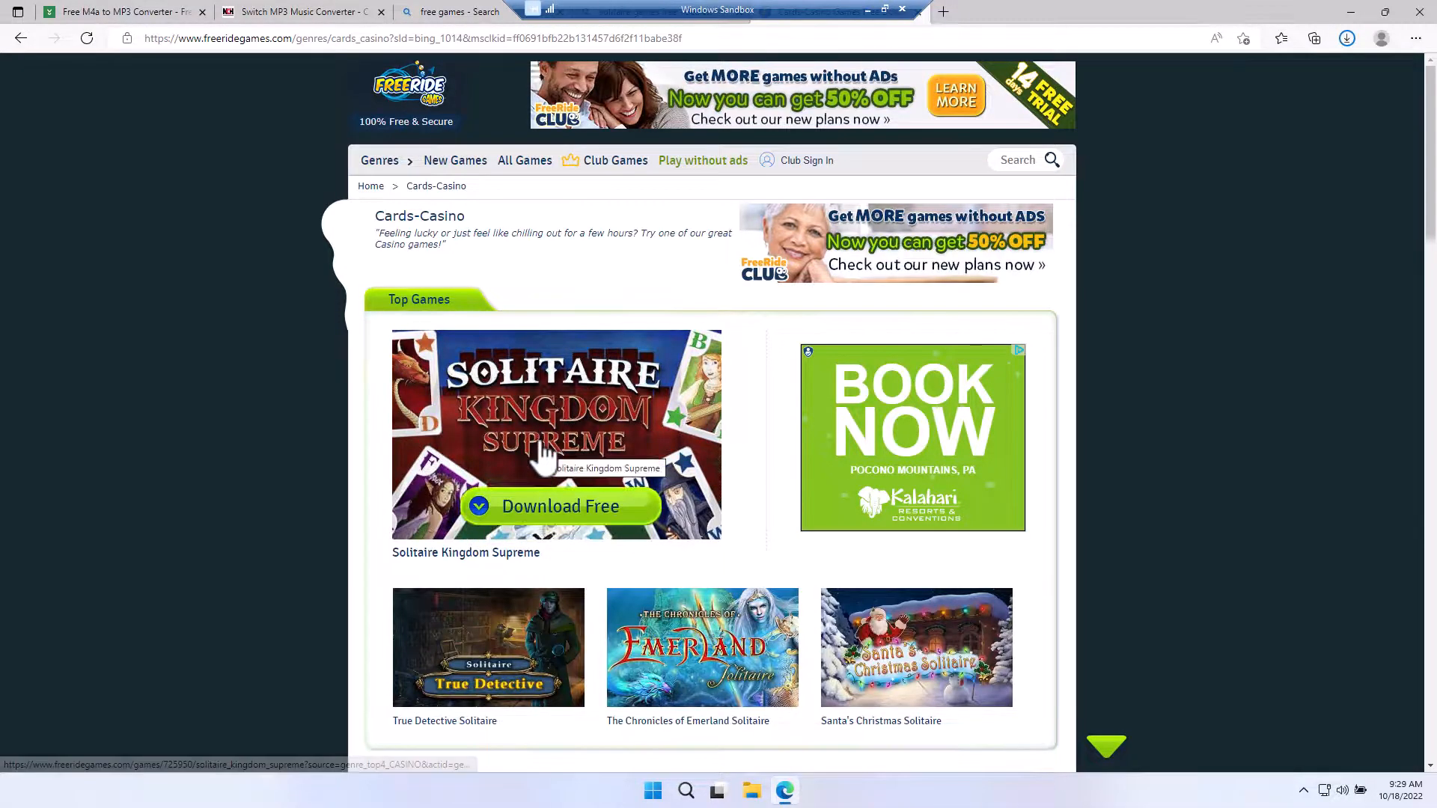
- Download Solitaire Kingdom Supreme in Edge and run Solitaire-Kingdom-Supreme.exe from Downloads
{"action": "left_click", "coordinate": [553, 434]}
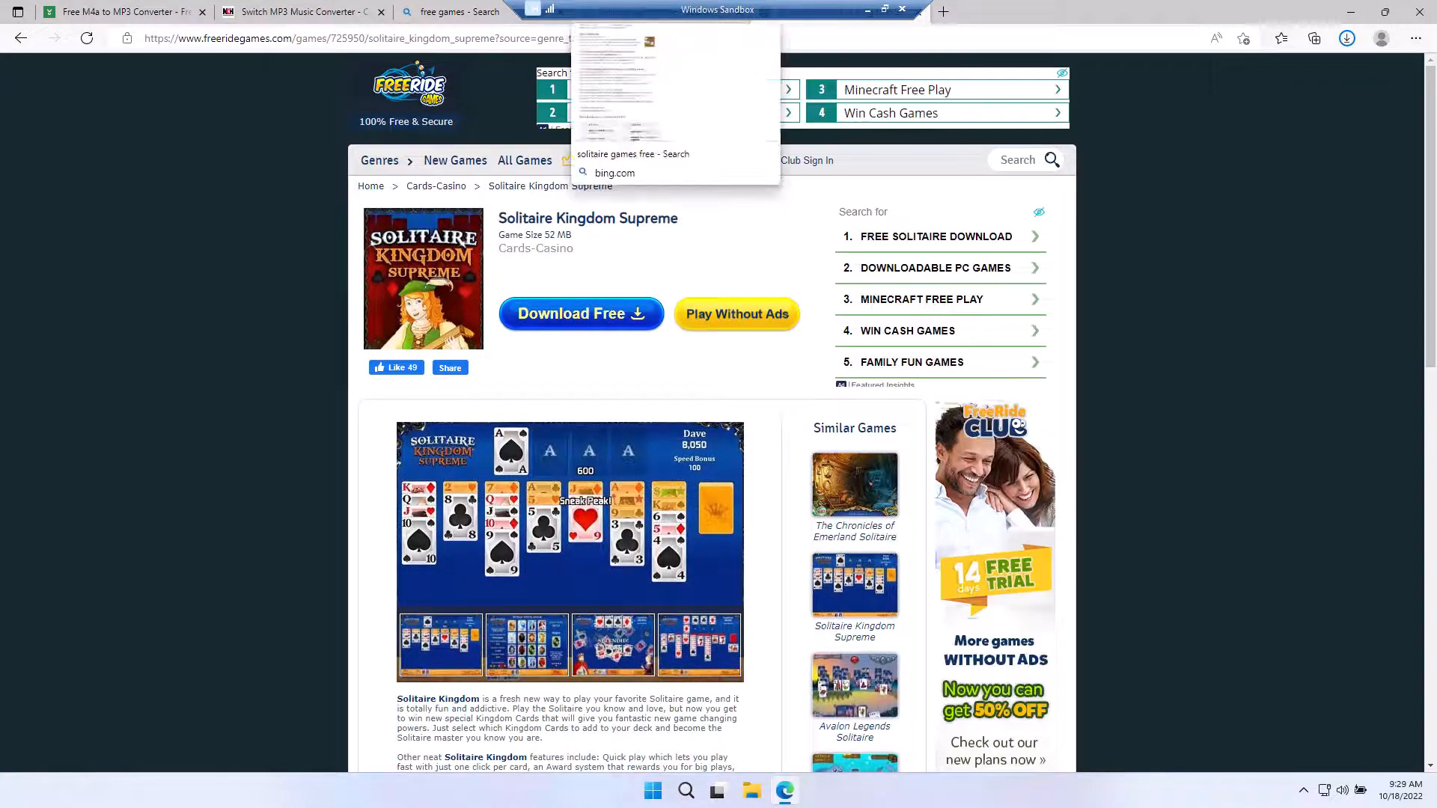
{"action": "left_click", "coordinate": [581, 313]}
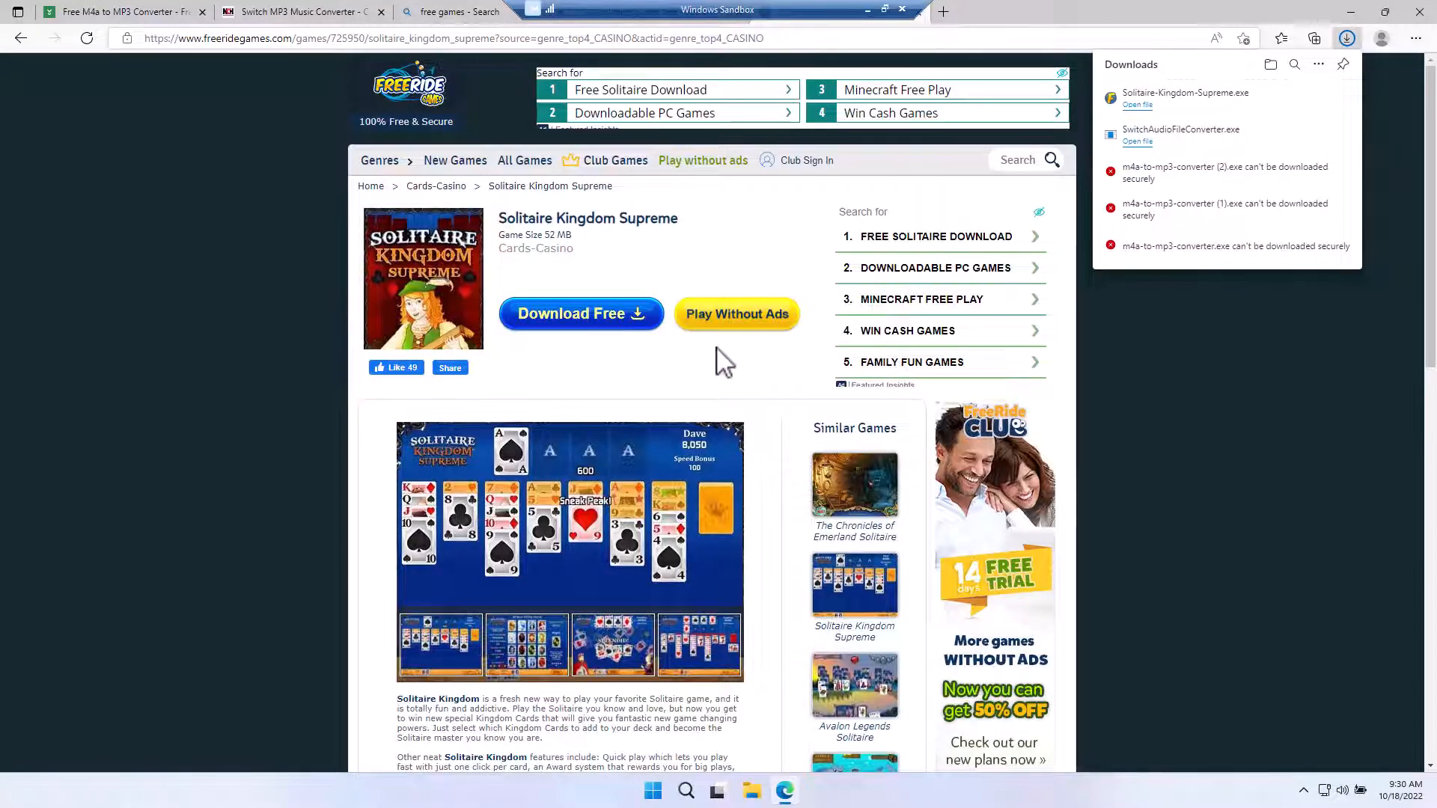
{"action": "mouse_move", "coordinate": [1175, 120]}
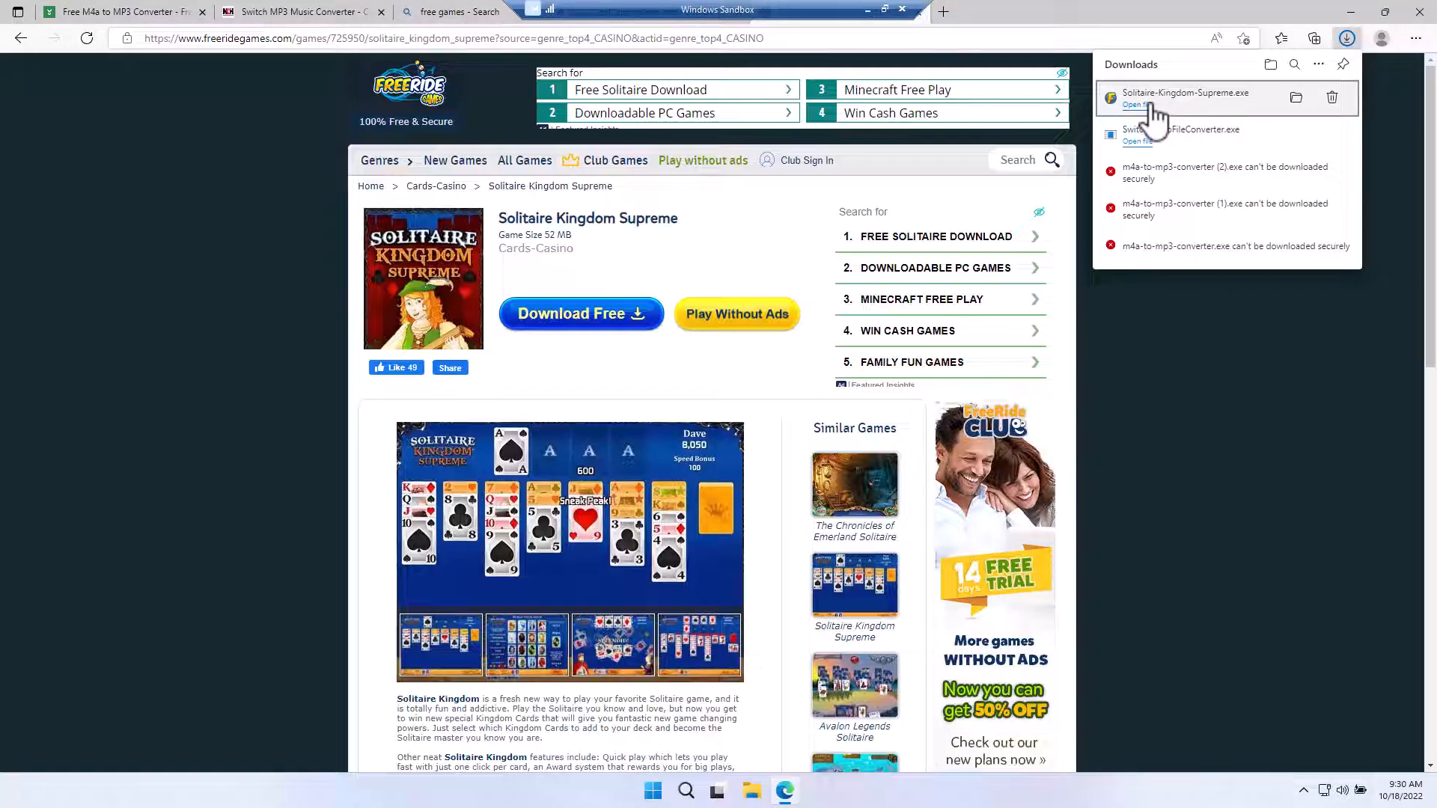
{"action": "left_click", "coordinate": [1137, 105]}
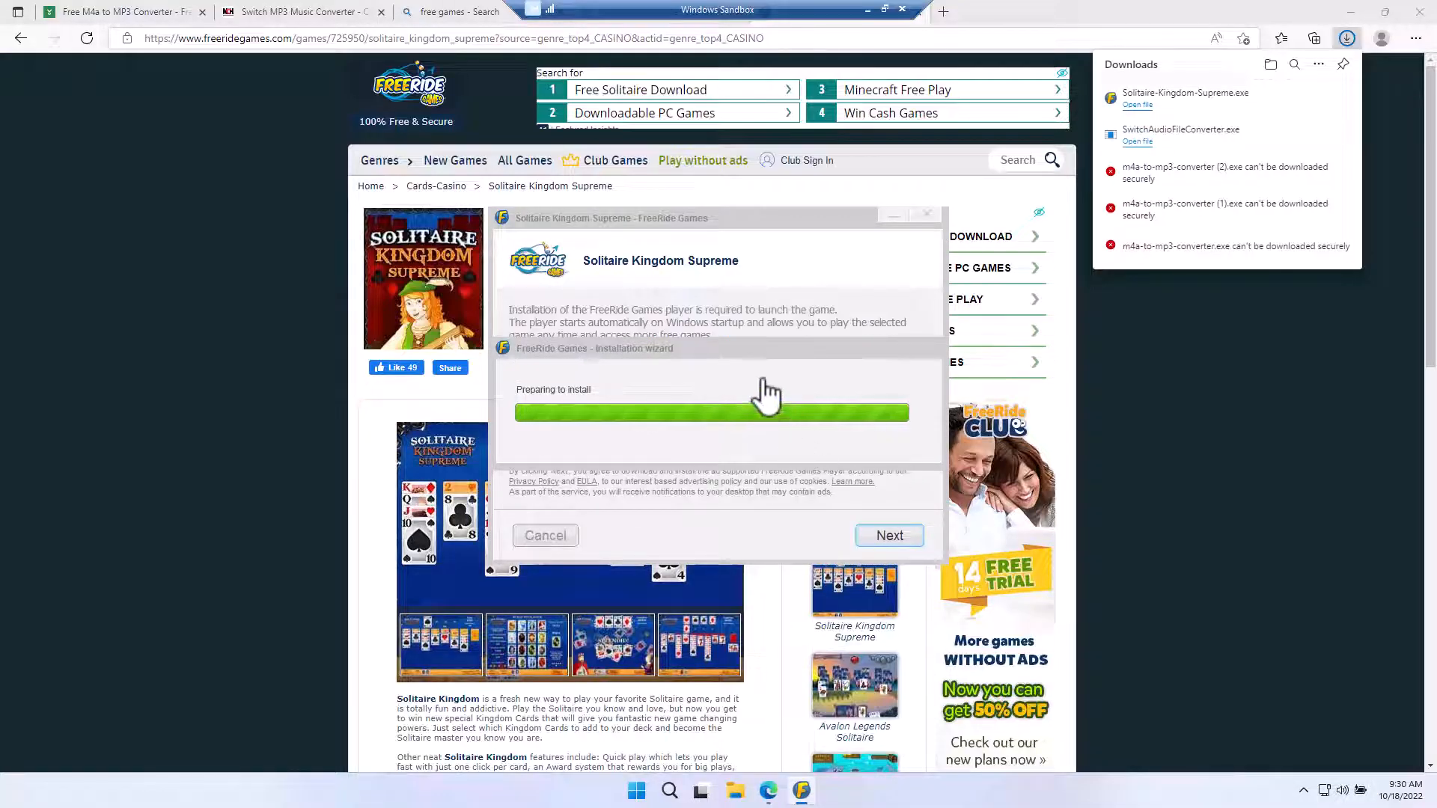
- Advance the FreeRide Games wizard with Next so the player installs and launches
{"action": "left_click", "coordinate": [887, 536]}
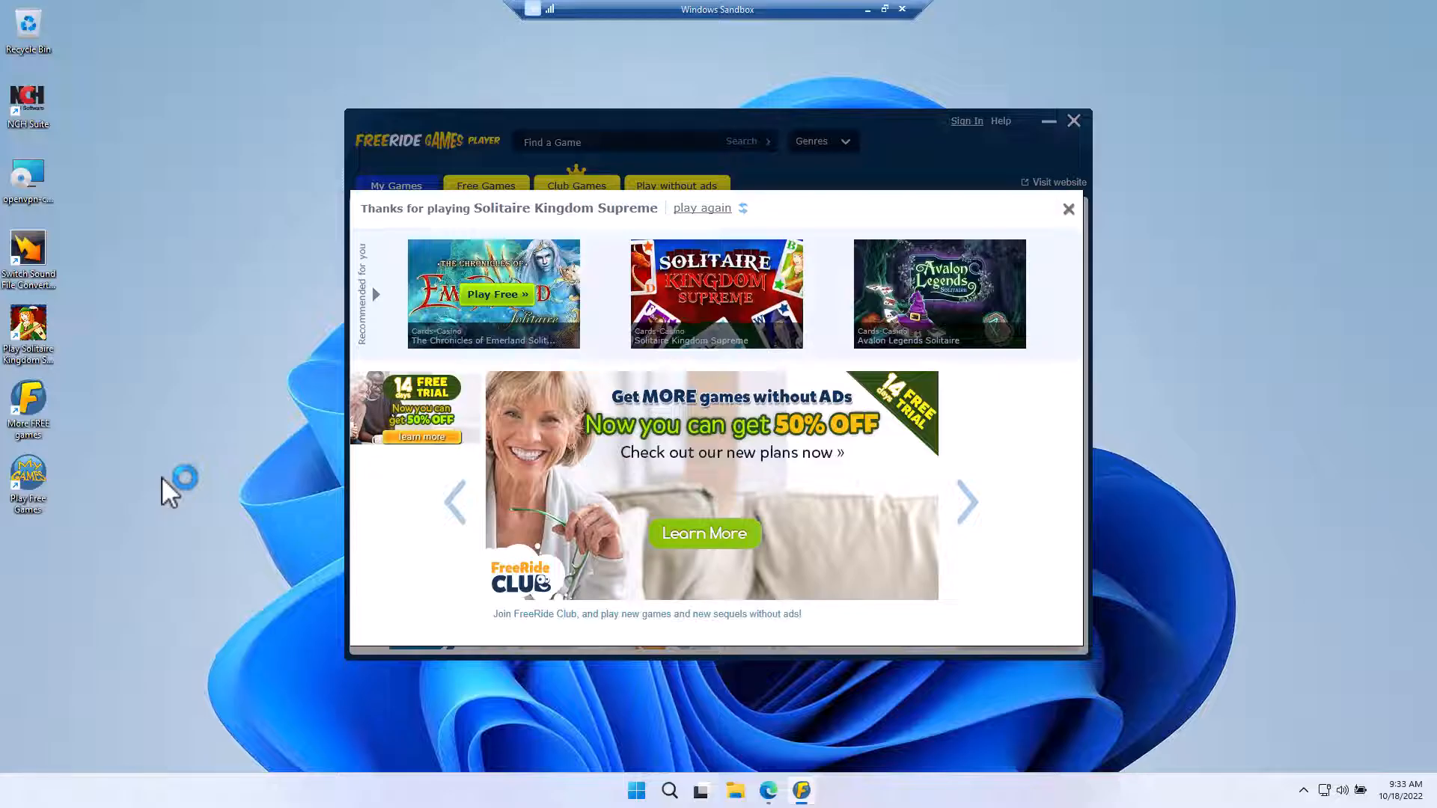
{"action": "mouse_move", "coordinate": [267, 458]}
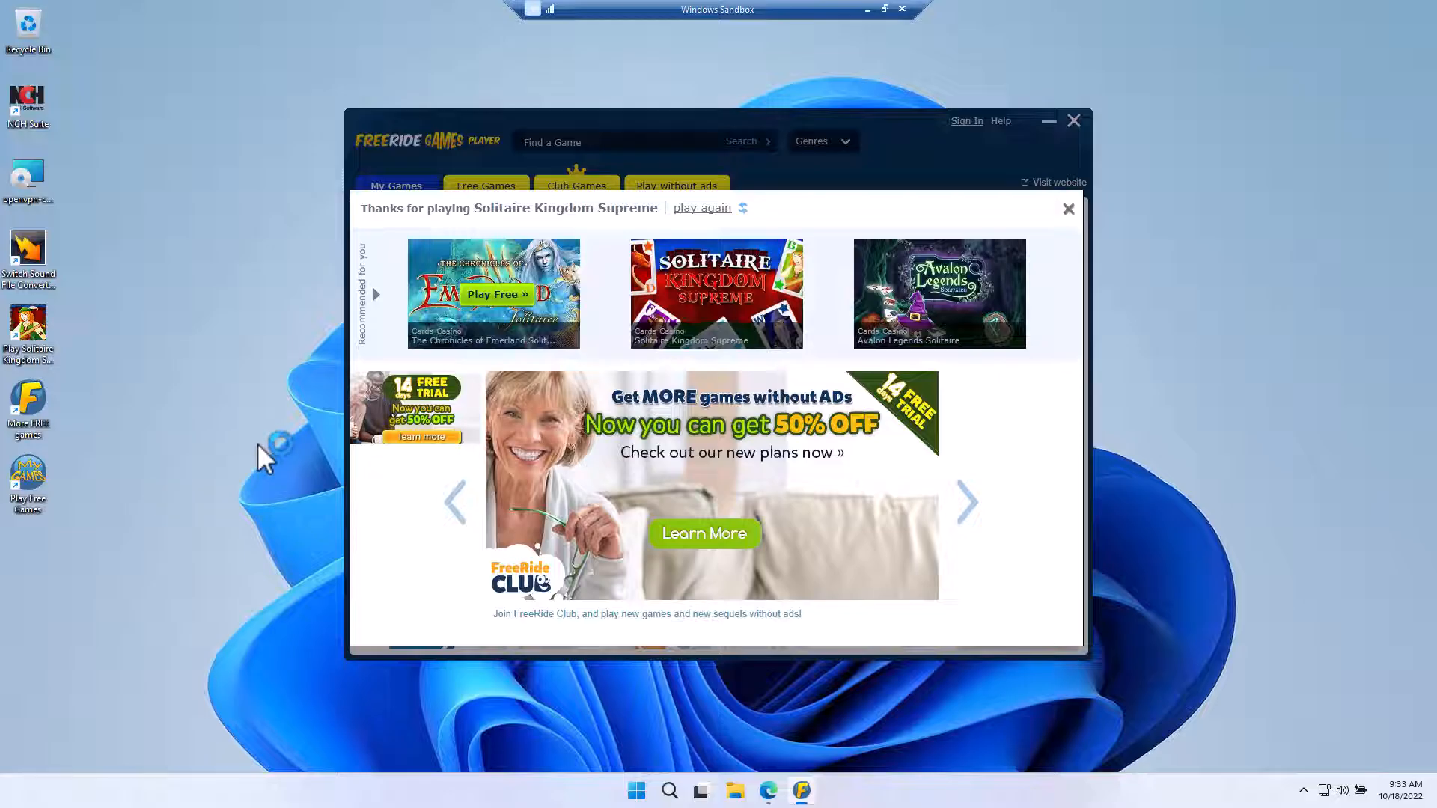
{"action": "mouse_move", "coordinate": [193, 476]}
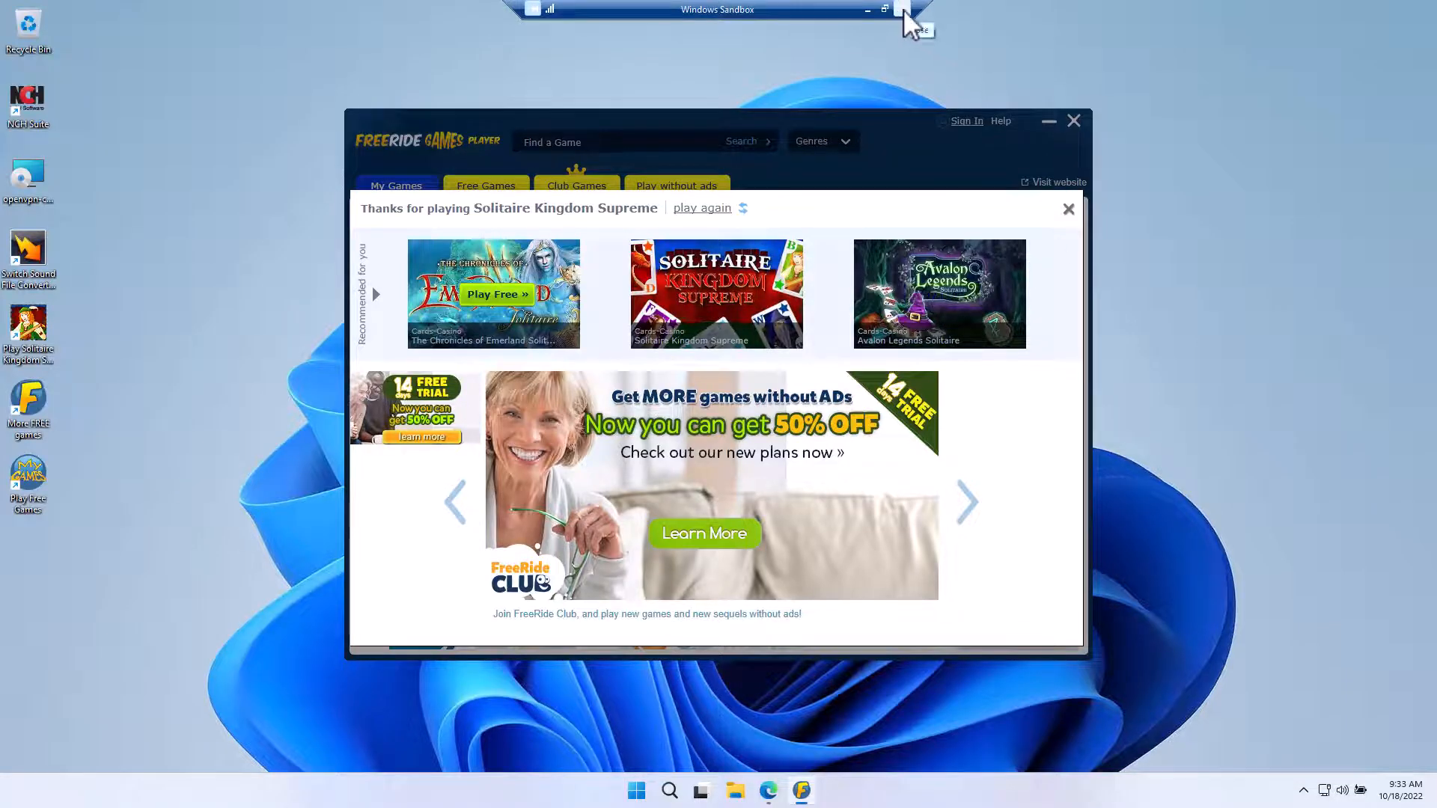
- Close the sandbox, confirm discarding its content, then search 'sandbo' on the host
{"action": "left_click", "coordinate": [901, 9]}
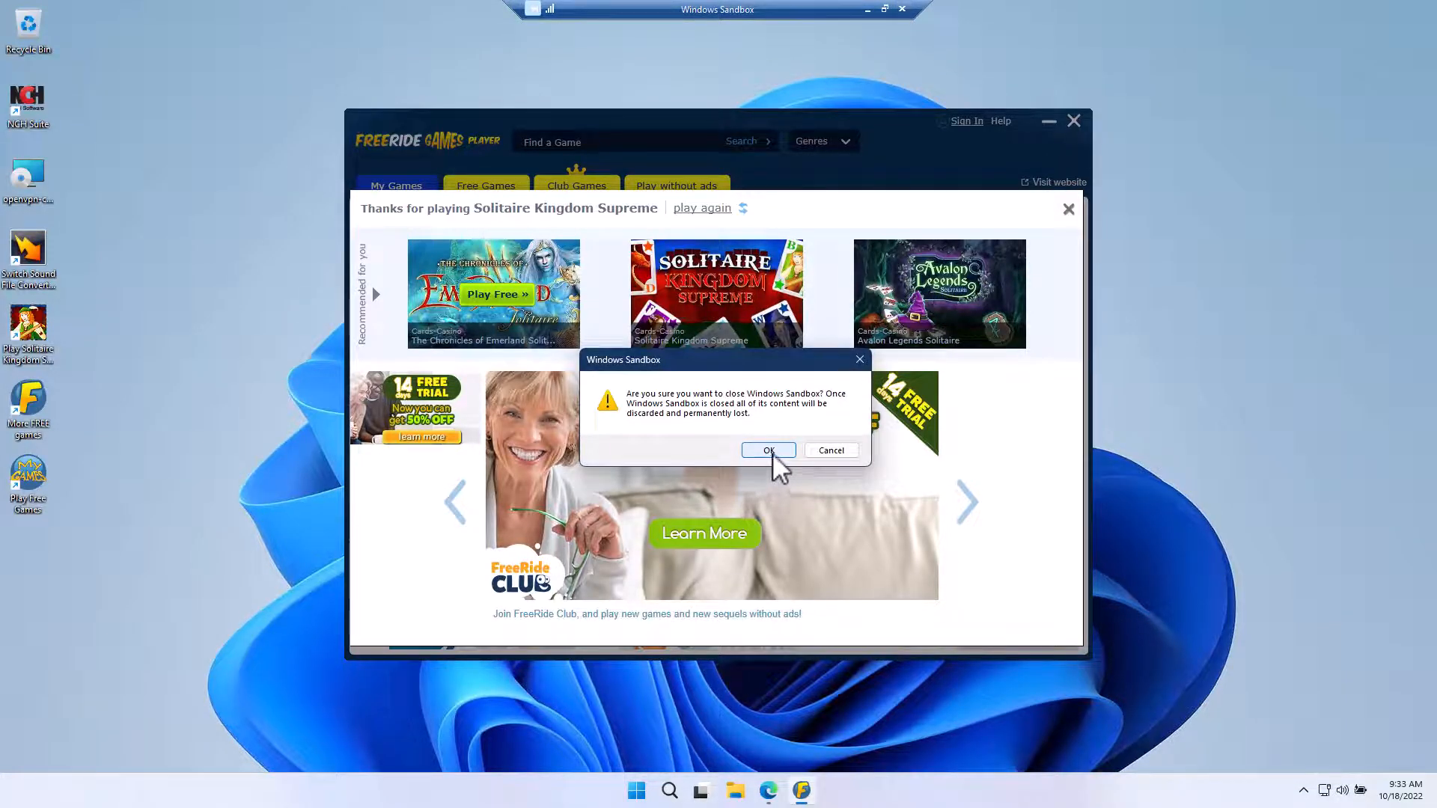
{"action": "left_click", "coordinate": [768, 451]}
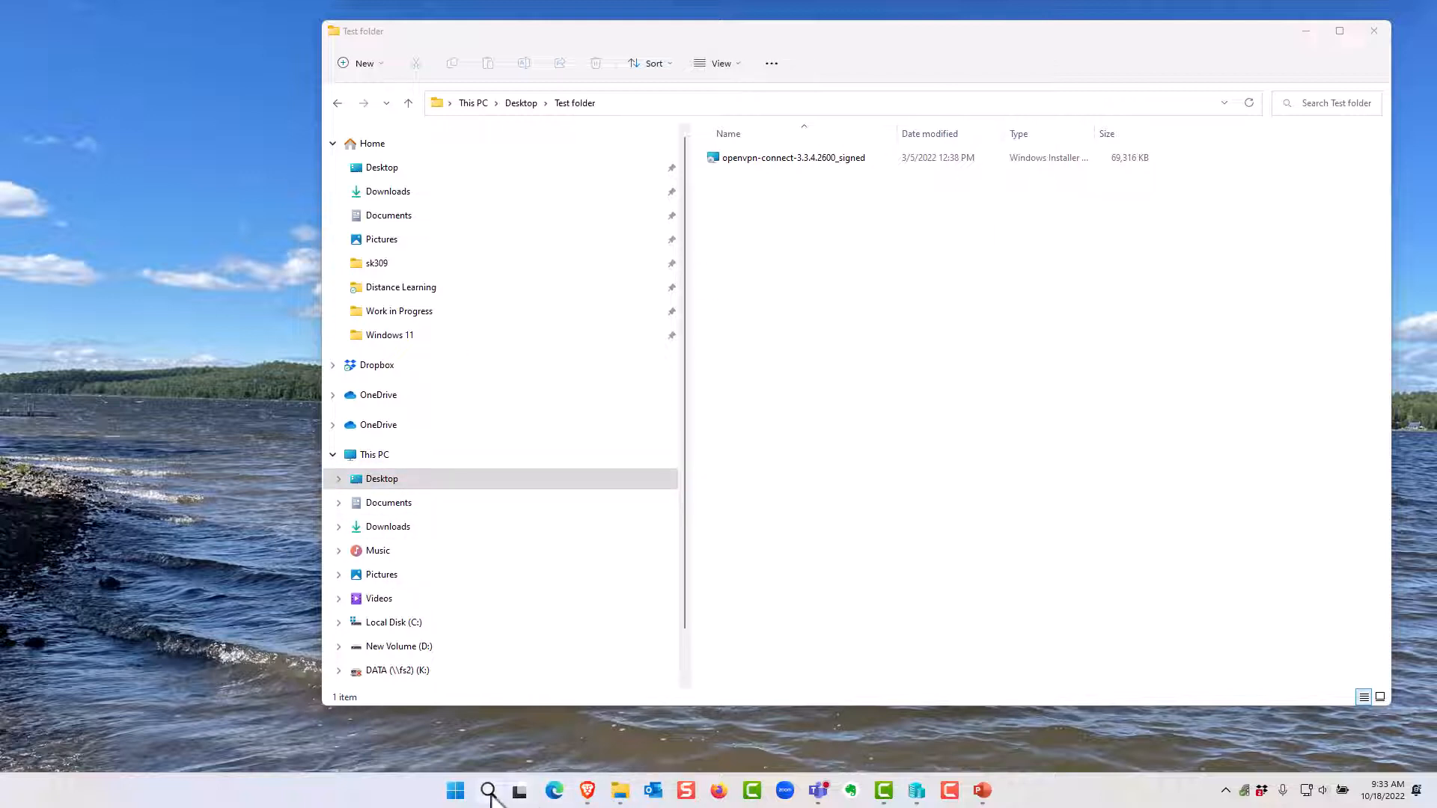
{"action": "type", "text": "sandbo"}
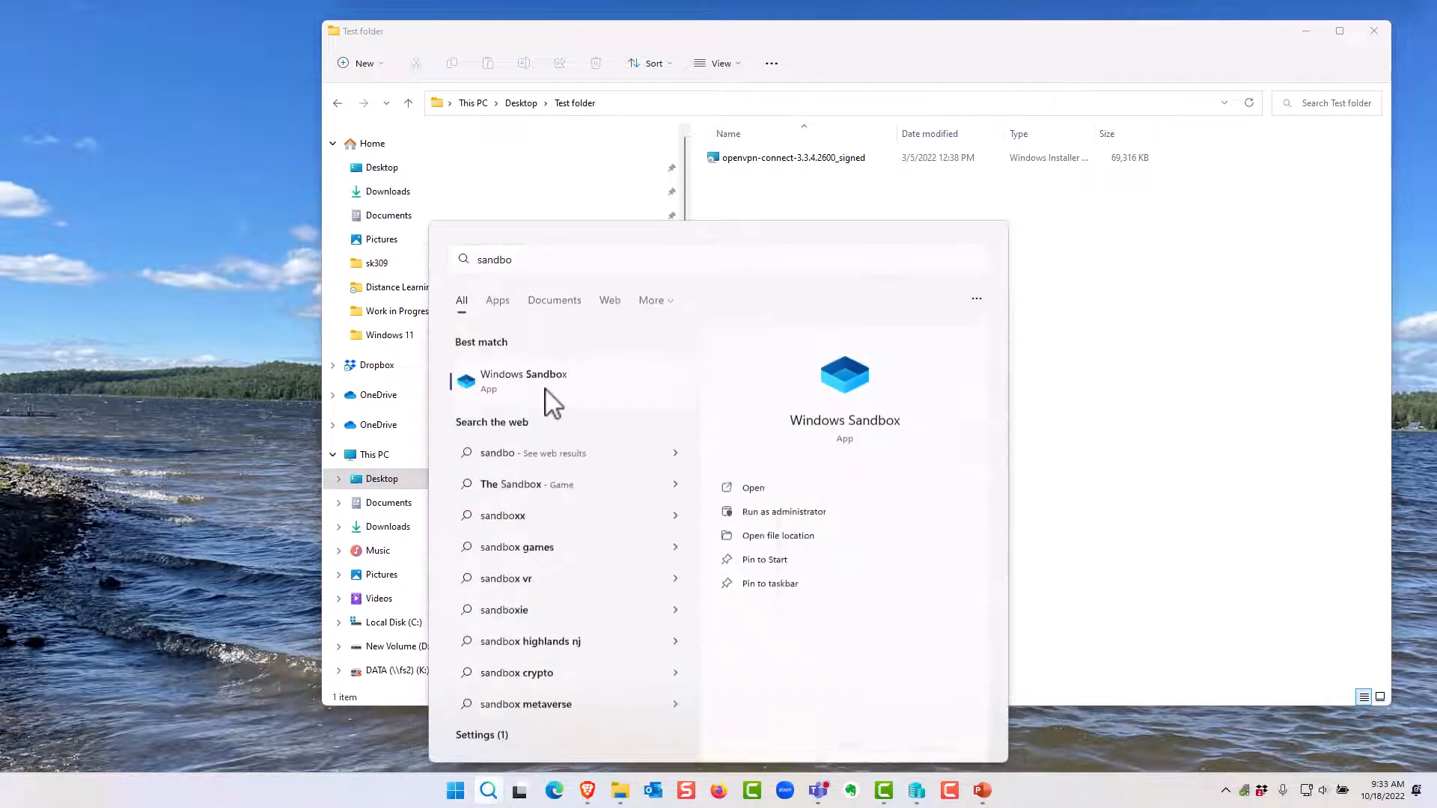